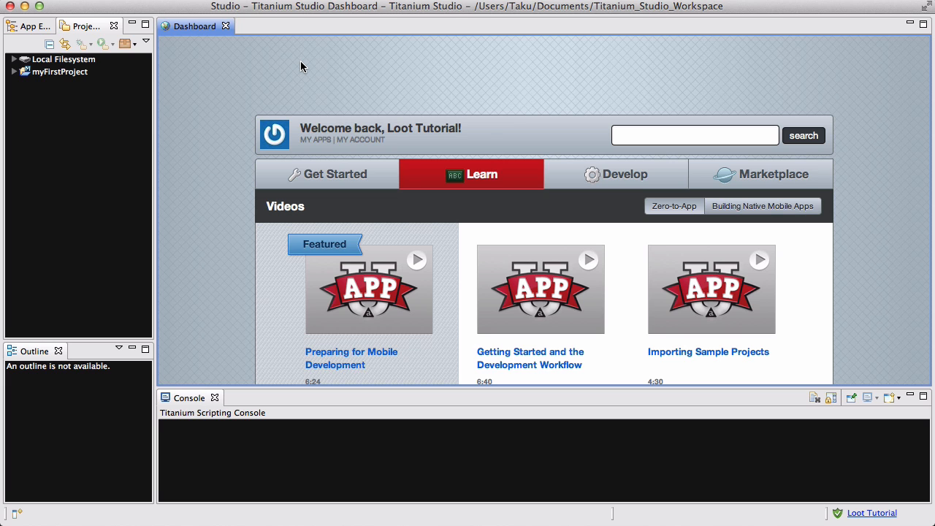
Step: Show the dashboard's Get Started section with theme and UI mode settings
{"action": "scroll", "scroll_direction": "down", "scroll_amount": 3}
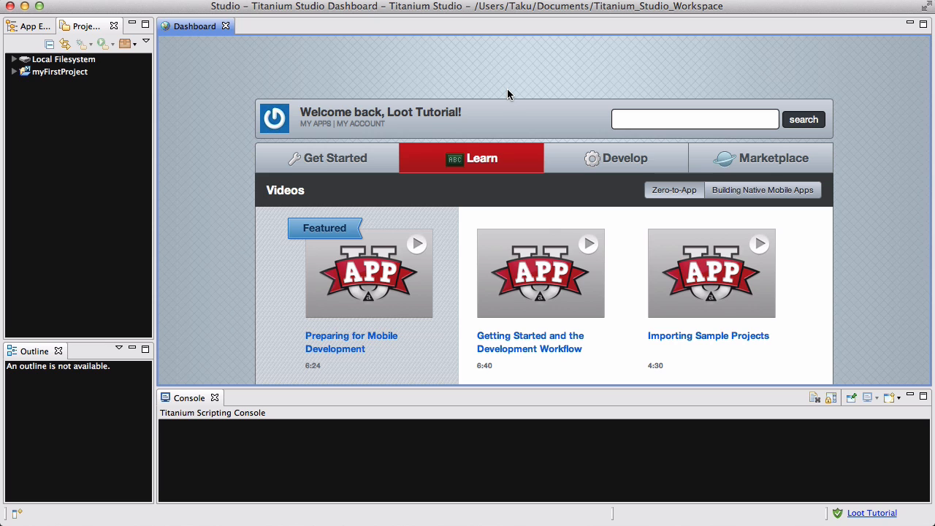
{"action": "mouse_move", "coordinate": [564, 130]}
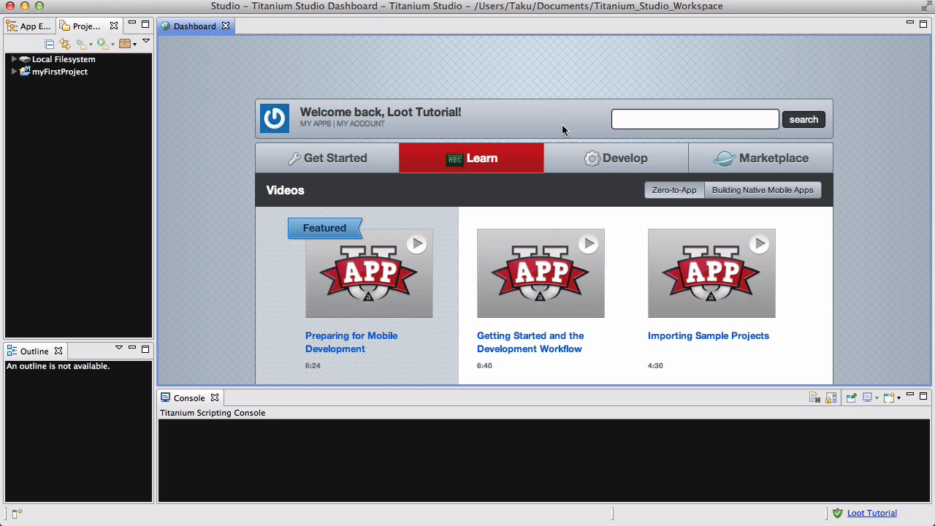
{"action": "mouse_move", "coordinate": [556, 165]}
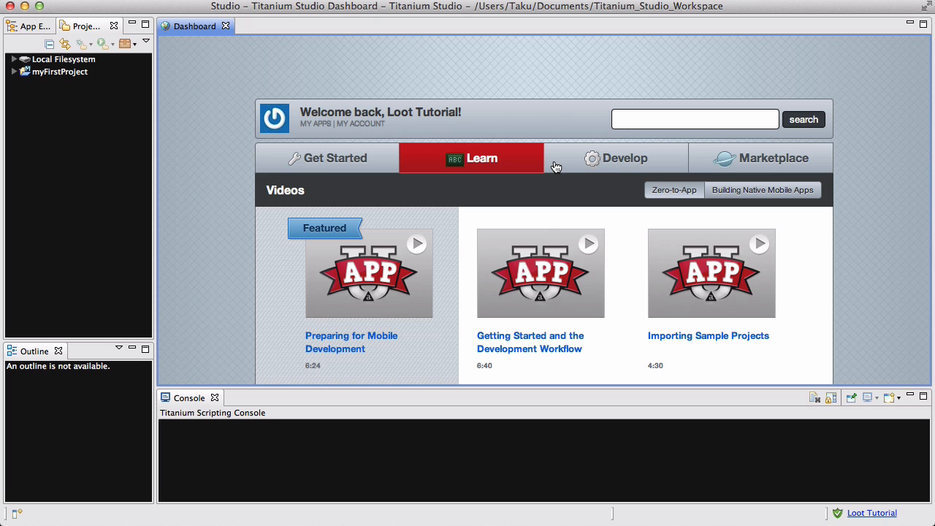
{"action": "mouse_move", "coordinate": [409, 117]}
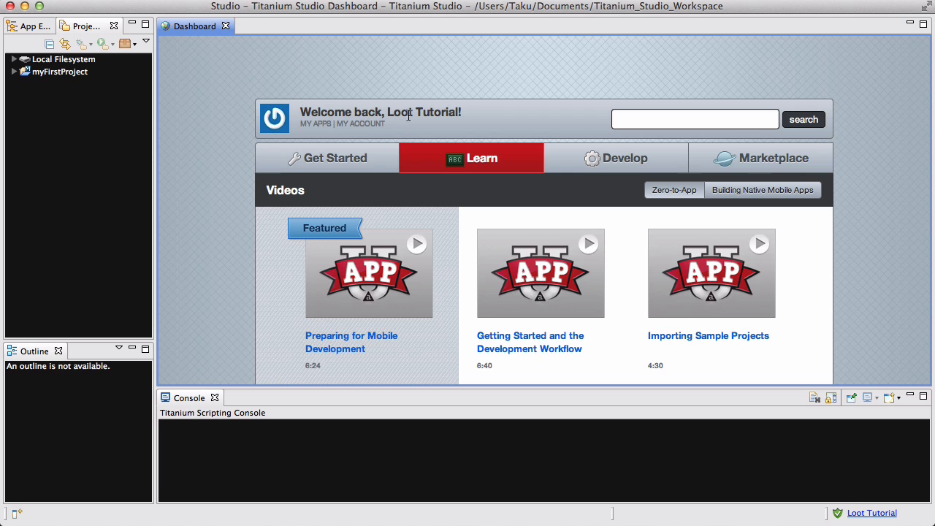
{"action": "left_click", "coordinate": [336, 158]}
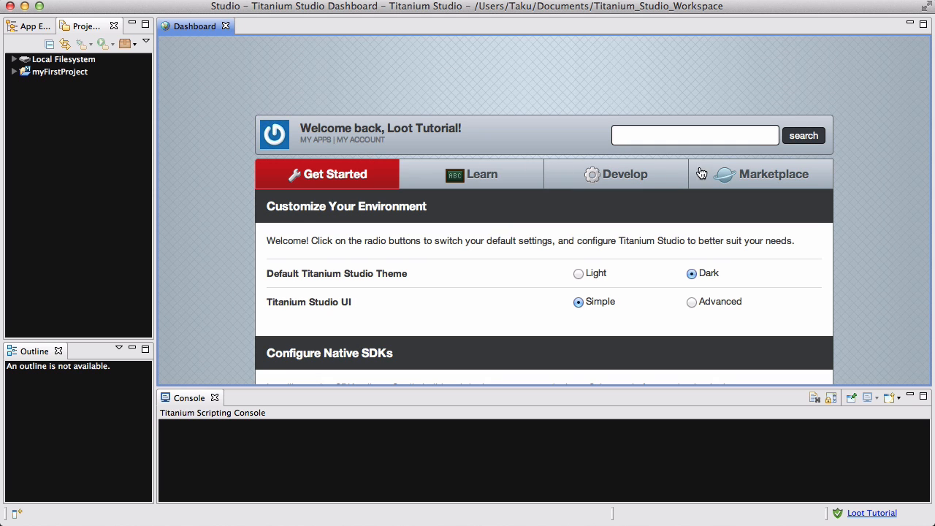
Step: Show the Develop section's Samples list with Geocoder, Kitchen Sink, RSS Reader and Todo List
{"action": "left_click", "coordinate": [623, 174]}
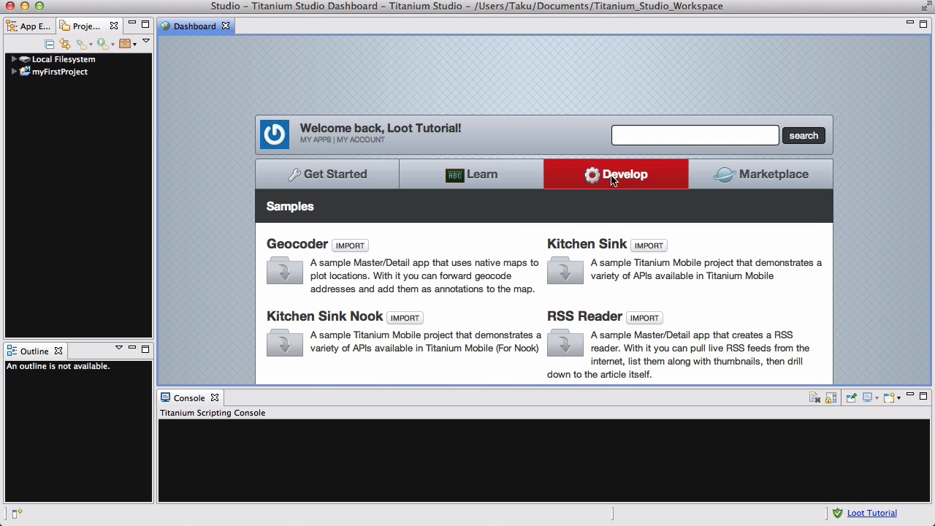
{"action": "scroll", "scroll_direction": "down", "scroll_amount": 3}
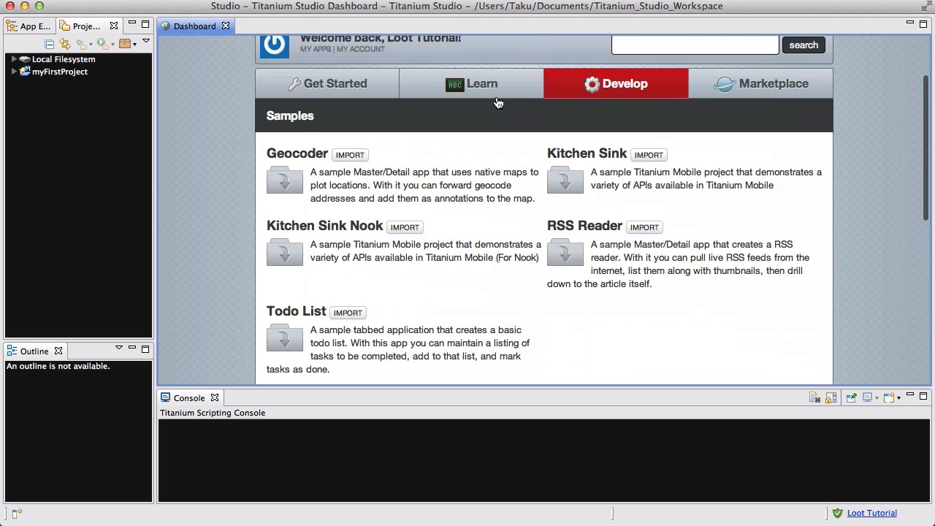
{"action": "scroll", "scroll_direction": "down", "scroll_amount": 3}
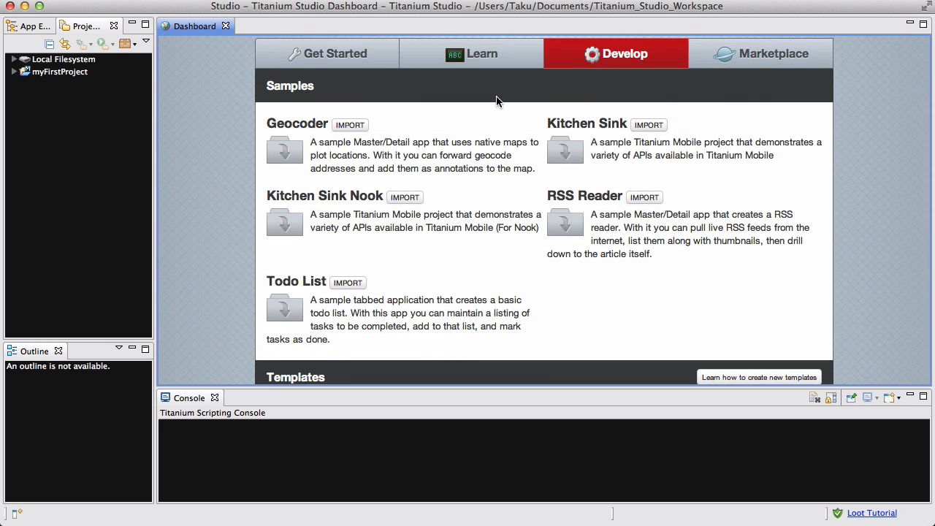
{"action": "mouse_move", "coordinate": [319, 285]}
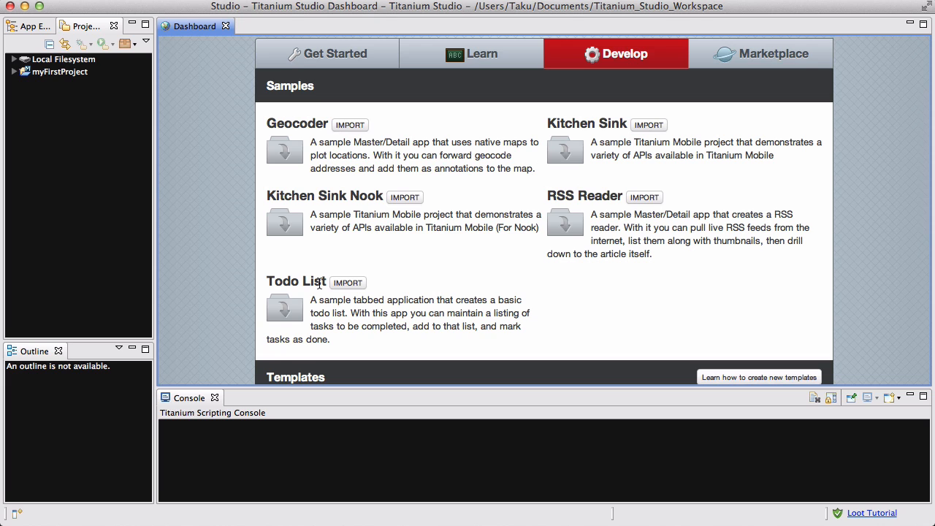
{"action": "mouse_move", "coordinate": [586, 190]}
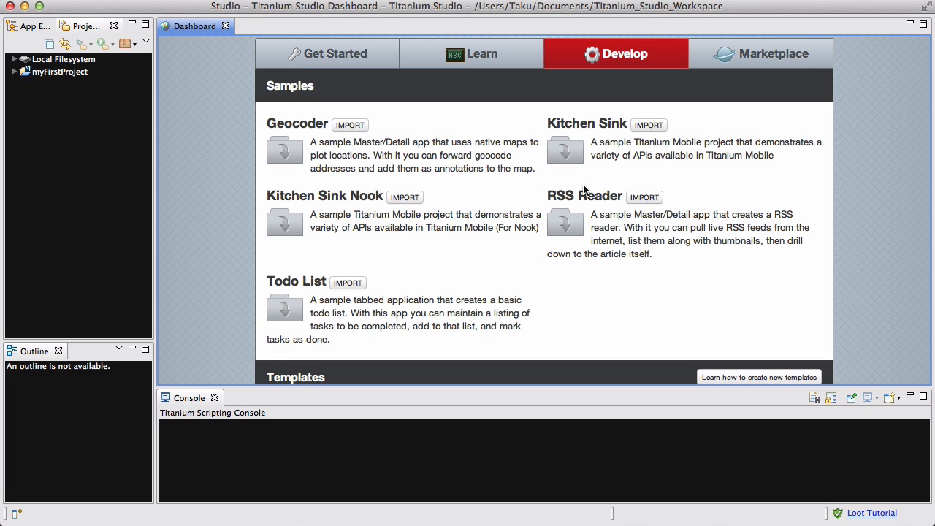
{"action": "mouse_move", "coordinate": [325, 143]}
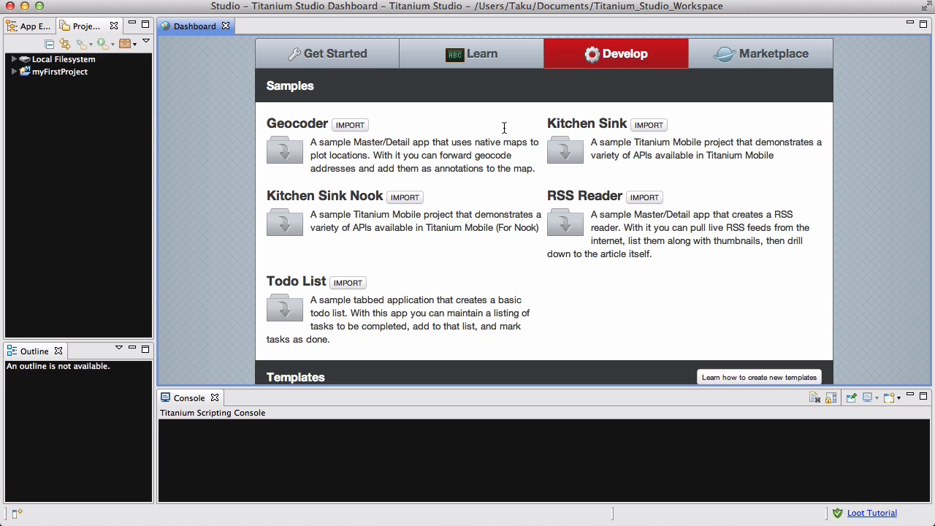
{"action": "mouse_move", "coordinate": [326, 281]}
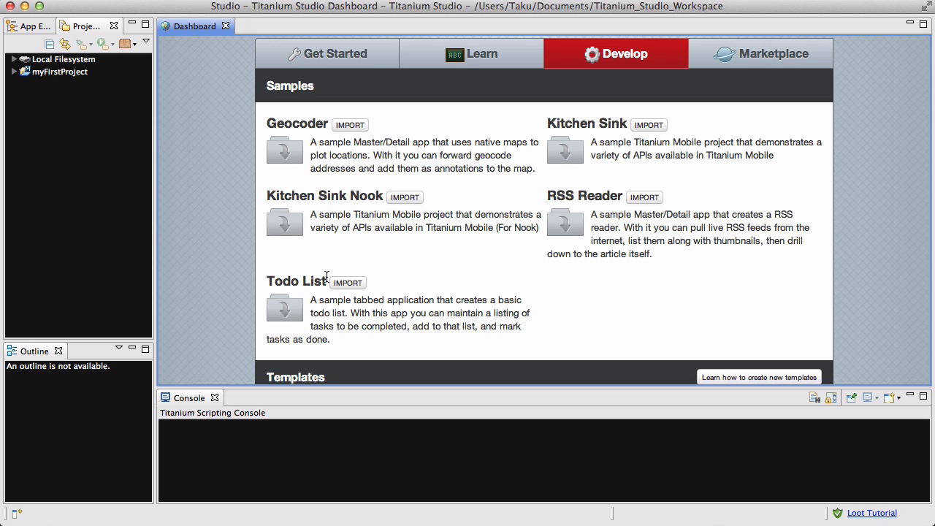
{"action": "mouse_move", "coordinate": [508, 190]}
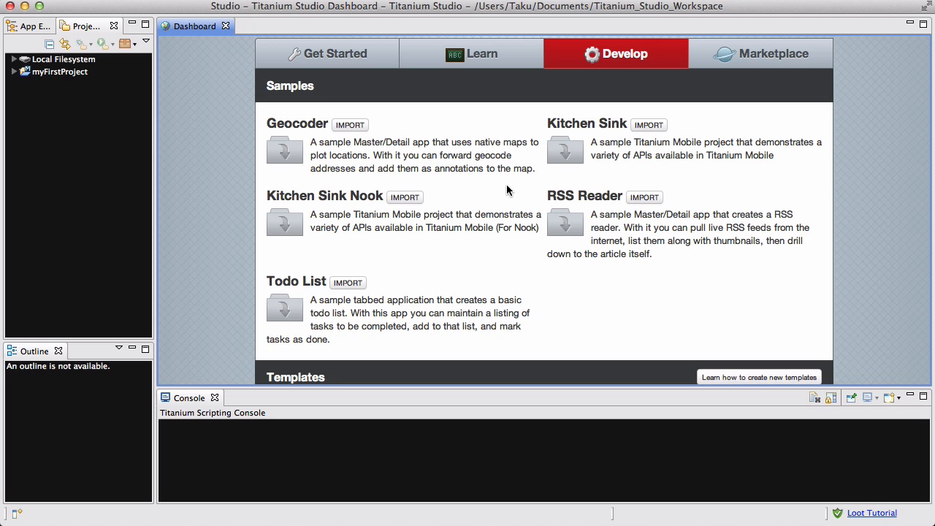
{"action": "mouse_move", "coordinate": [637, 172]}
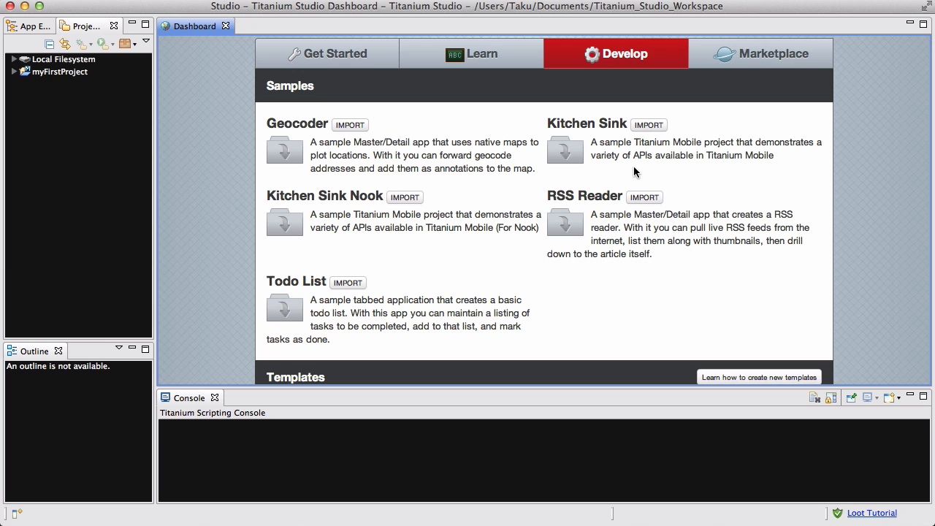
{"action": "mouse_move", "coordinate": [611, 130]}
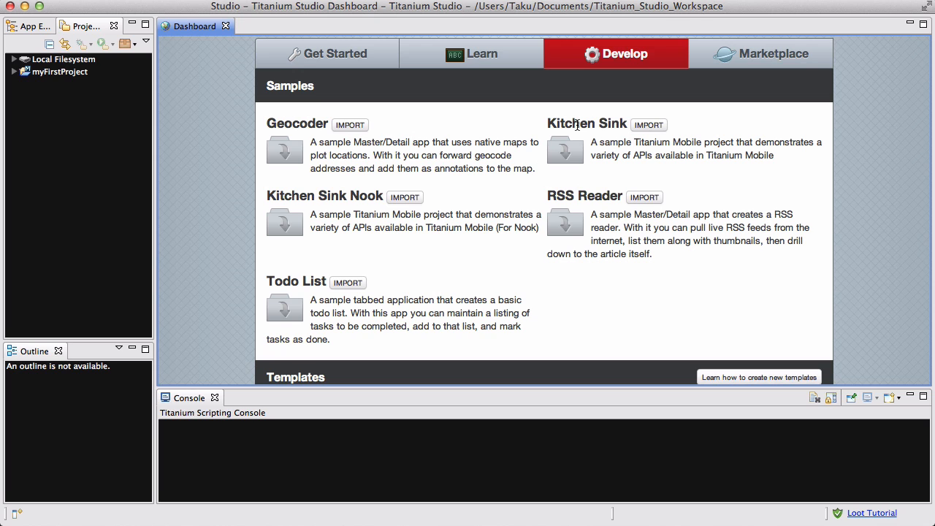
{"action": "mouse_move", "coordinate": [555, 118]}
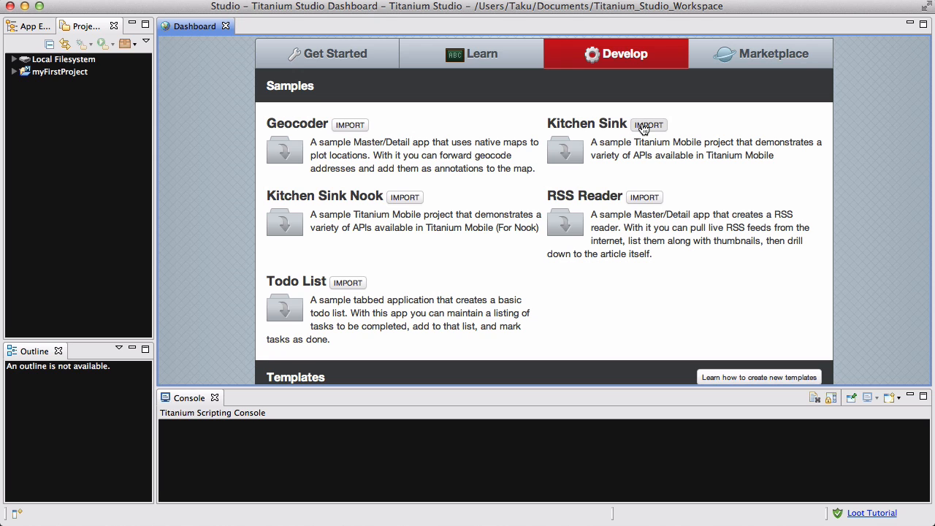
{"action": "mouse_move", "coordinate": [652, 135]}
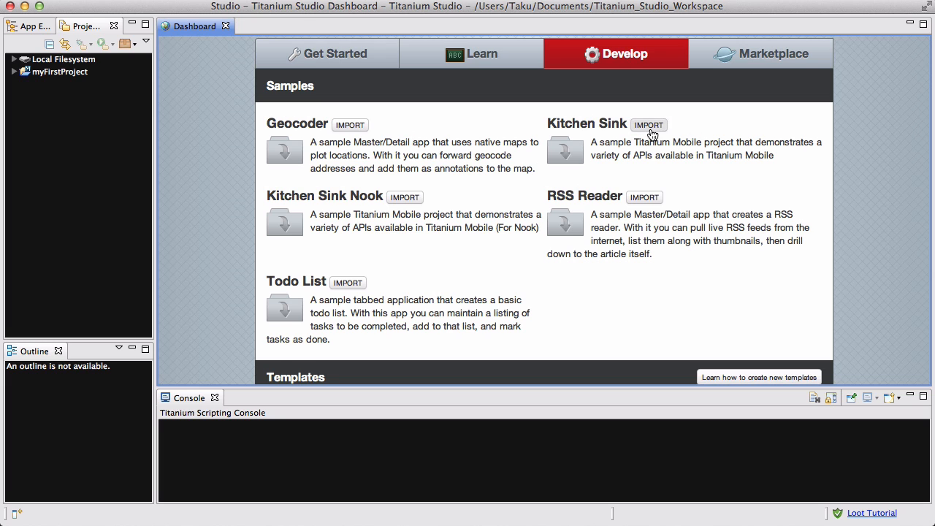
Step: Import the Kitchen Sink sample with the default project name and location
{"action": "left_click", "coordinate": [649, 124]}
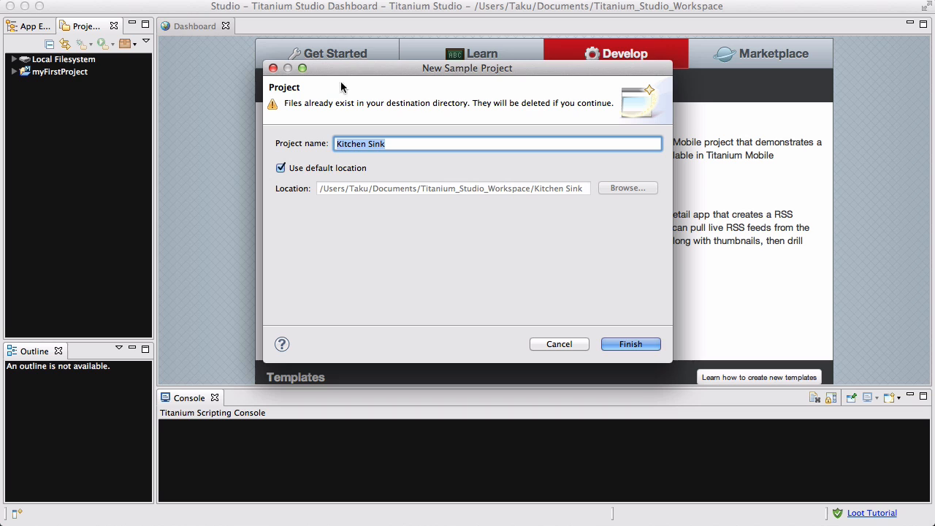
{"action": "mouse_move", "coordinate": [453, 76]}
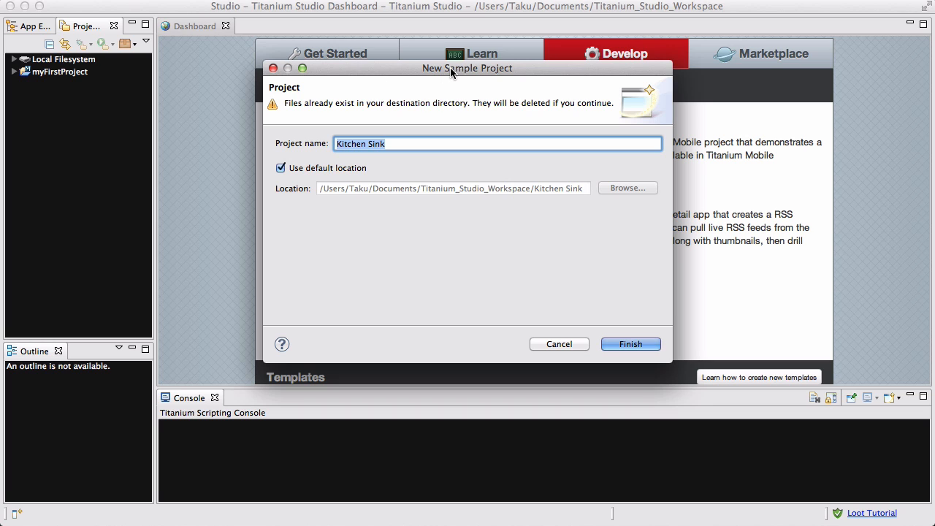
{"action": "mouse_move", "coordinate": [323, 150]}
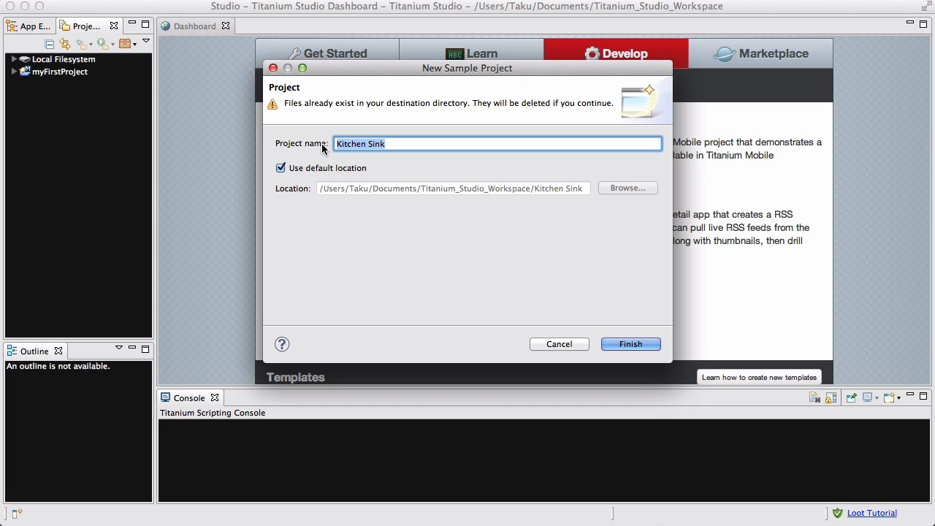
{"action": "mouse_move", "coordinate": [639, 311]}
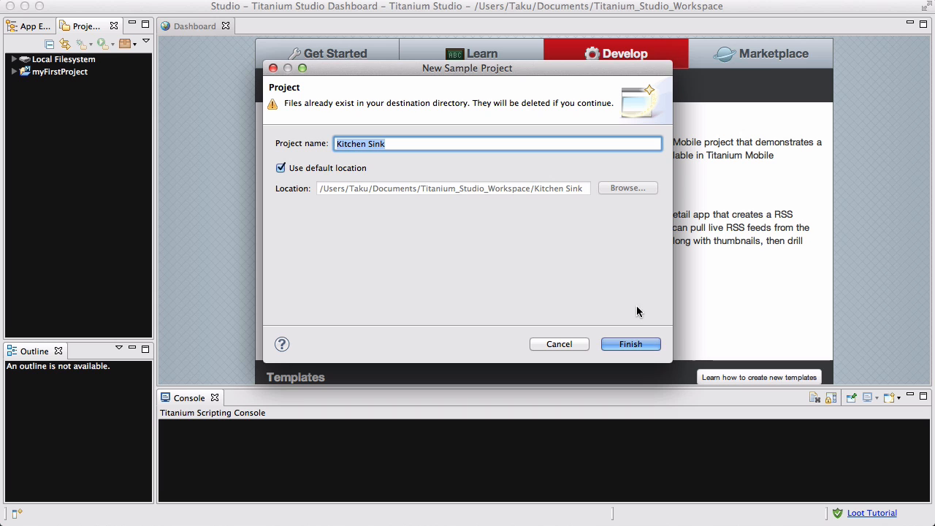
{"action": "left_click", "coordinate": [632, 345]}
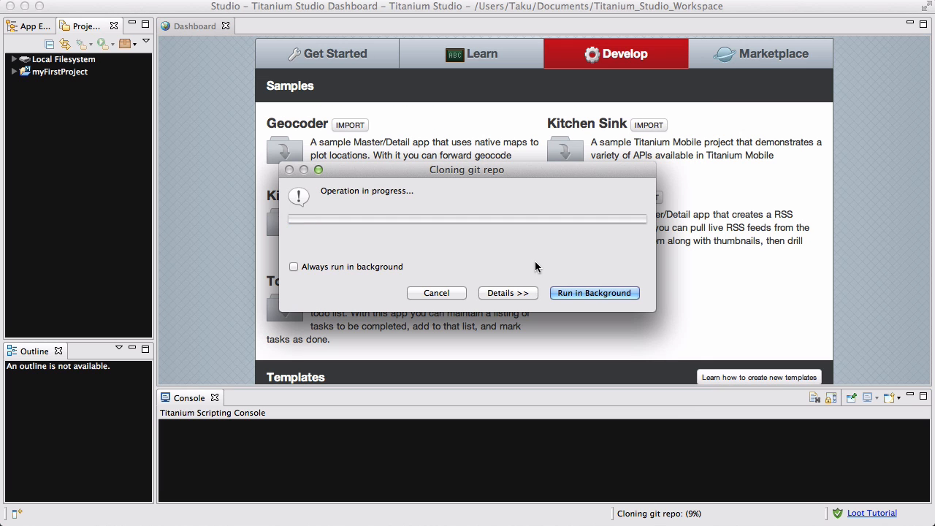
{"action": "mouse_move", "coordinate": [453, 213]}
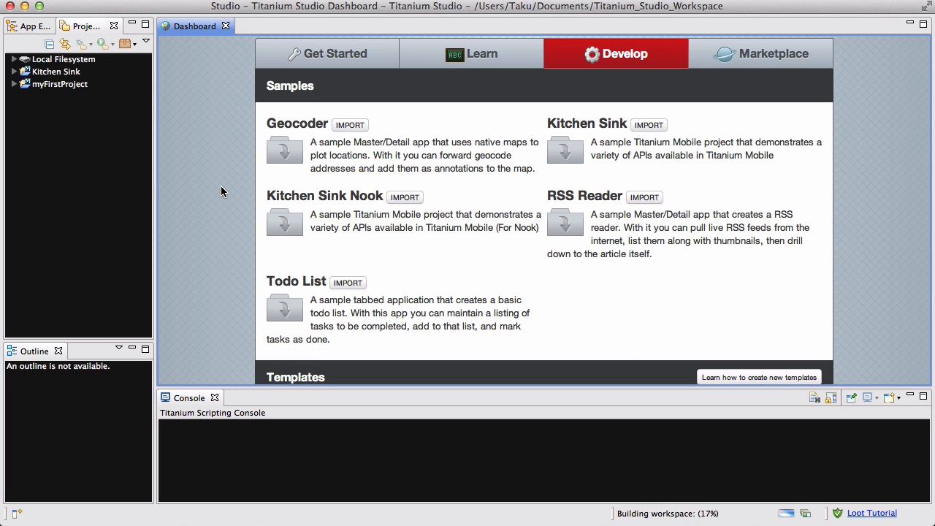
{"action": "mouse_move", "coordinate": [451, 171]}
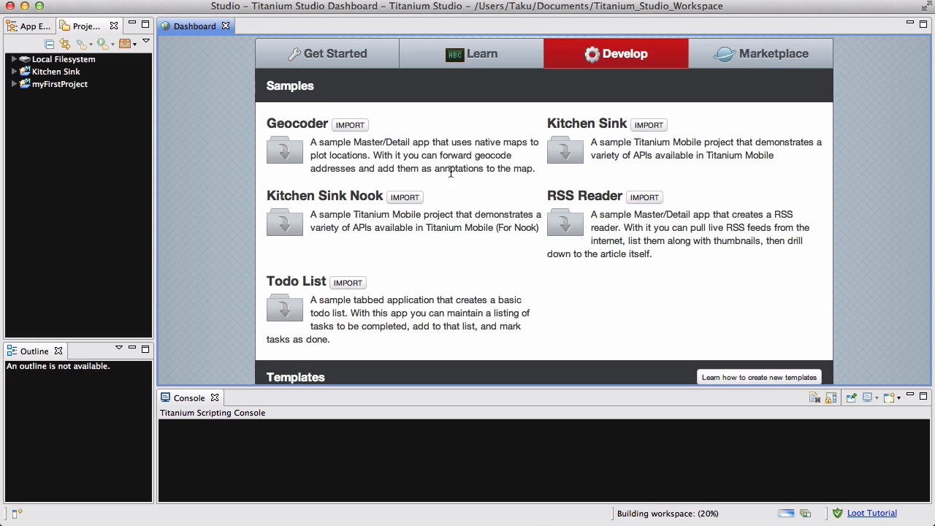
{"action": "mouse_move", "coordinate": [459, 134]}
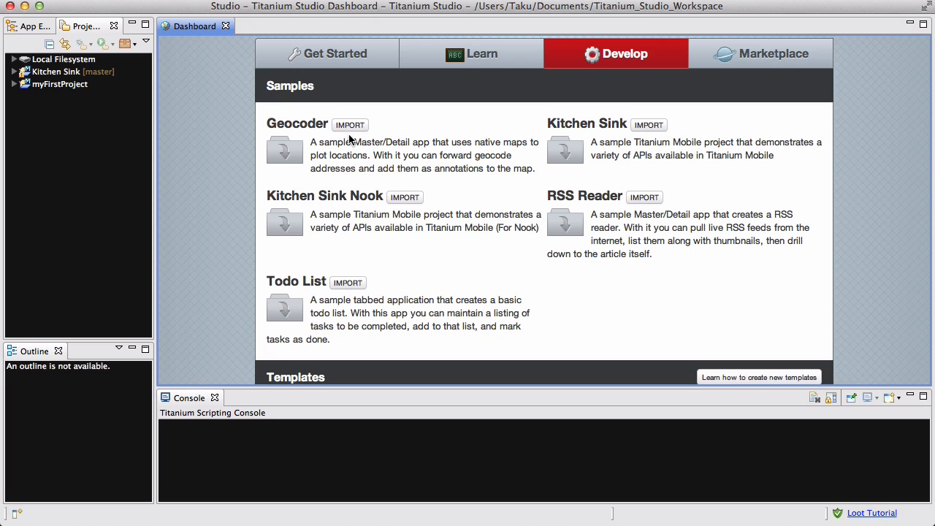
{"action": "mouse_move", "coordinate": [485, 126]}
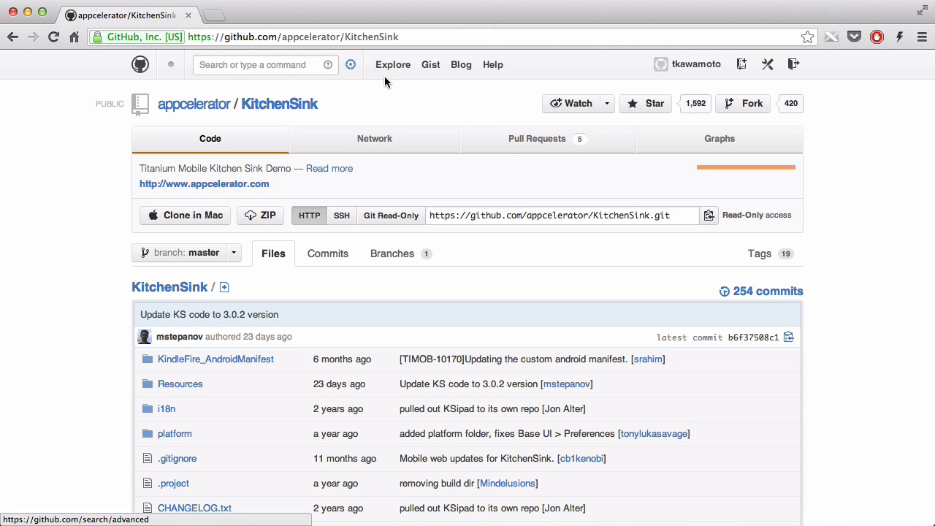
{"action": "mouse_move", "coordinate": [403, 95]}
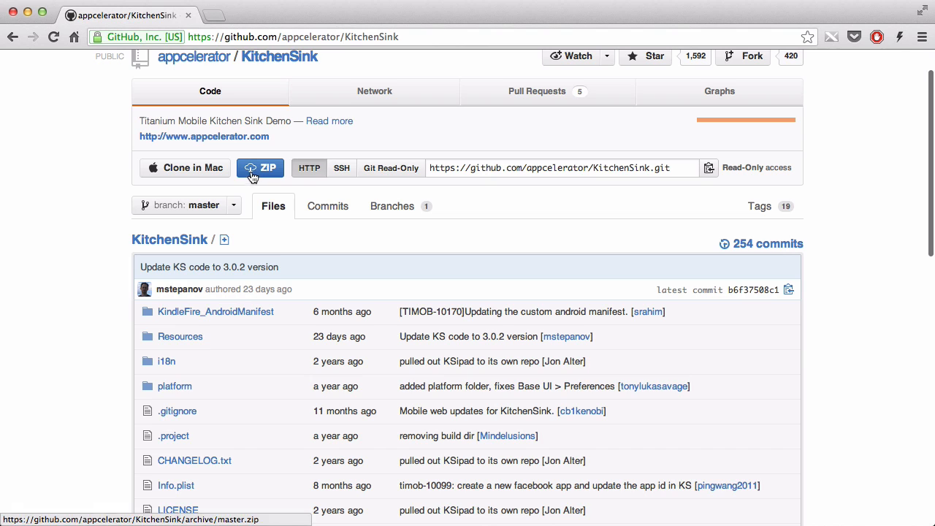
{"action": "mouse_move", "coordinate": [468, 135]}
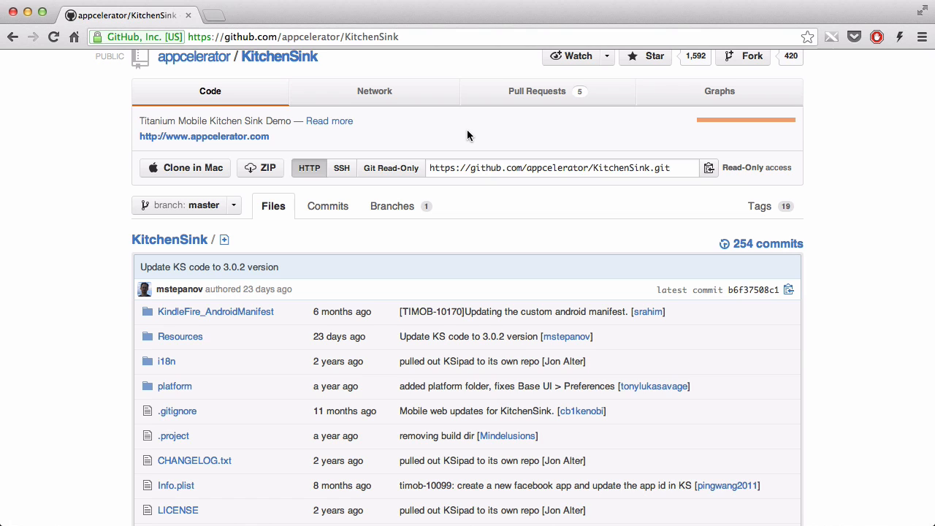
{"action": "mouse_move", "coordinate": [260, 170]}
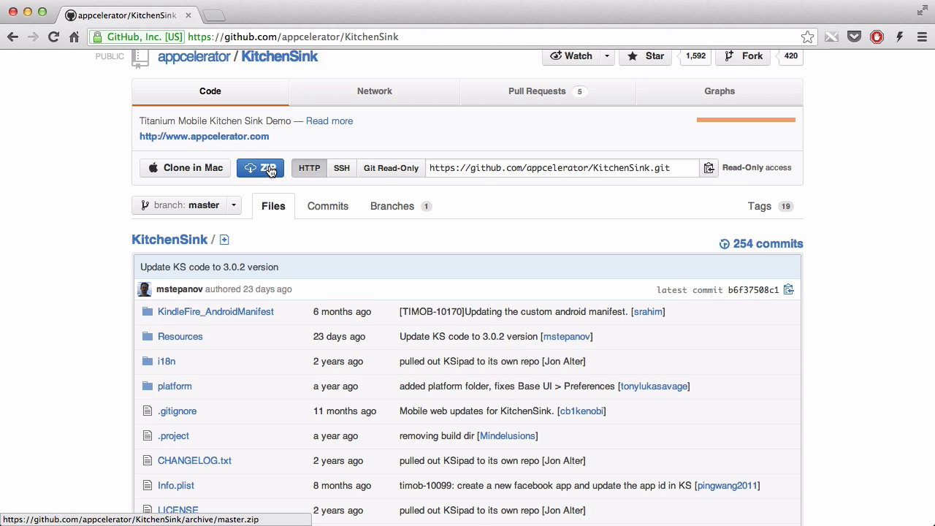
{"action": "mouse_move", "coordinate": [264, 170]}
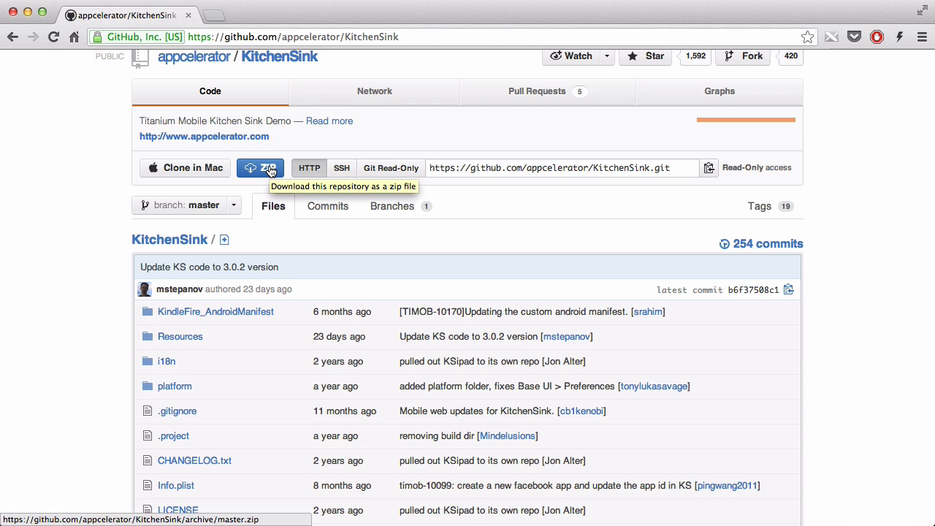
{"action": "mouse_move", "coordinate": [430, 138]}
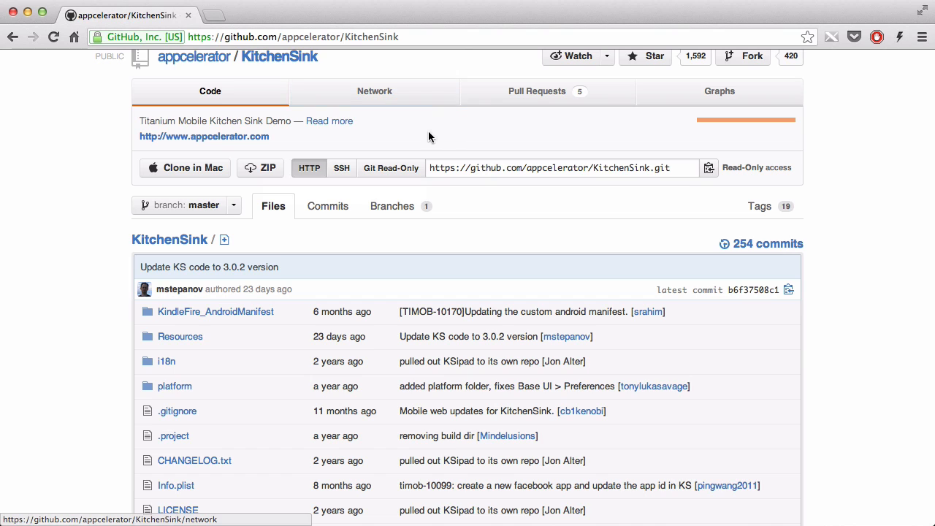
{"action": "mouse_move", "coordinate": [421, 134]}
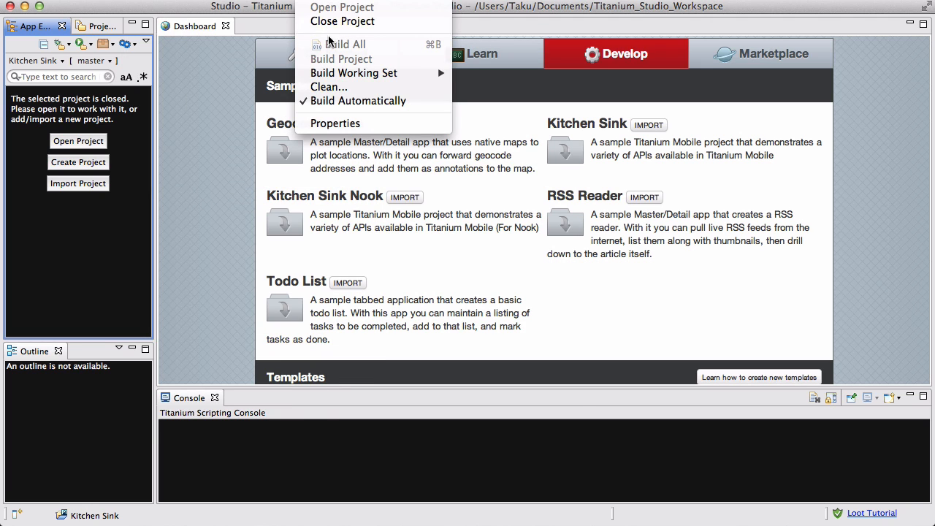
{"action": "mouse_move", "coordinate": [188, 84]}
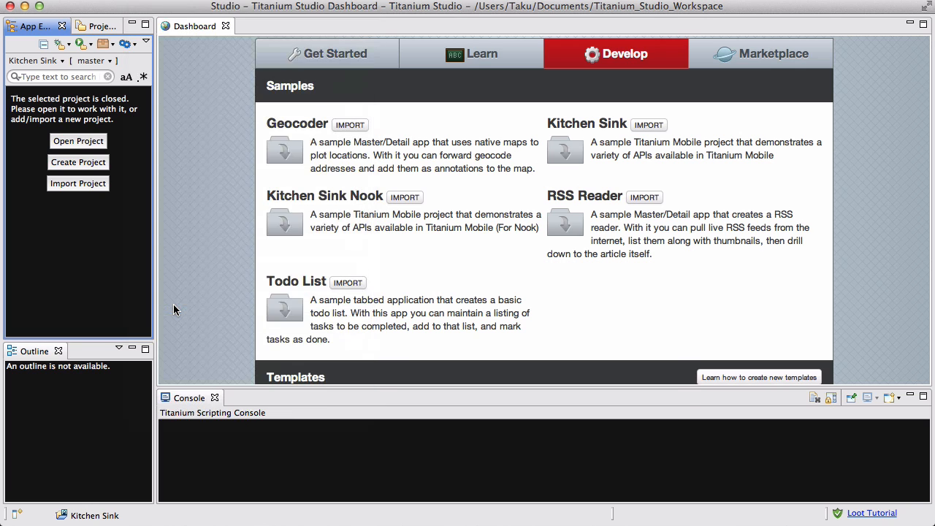
{"action": "left_click", "coordinate": [79, 184]}
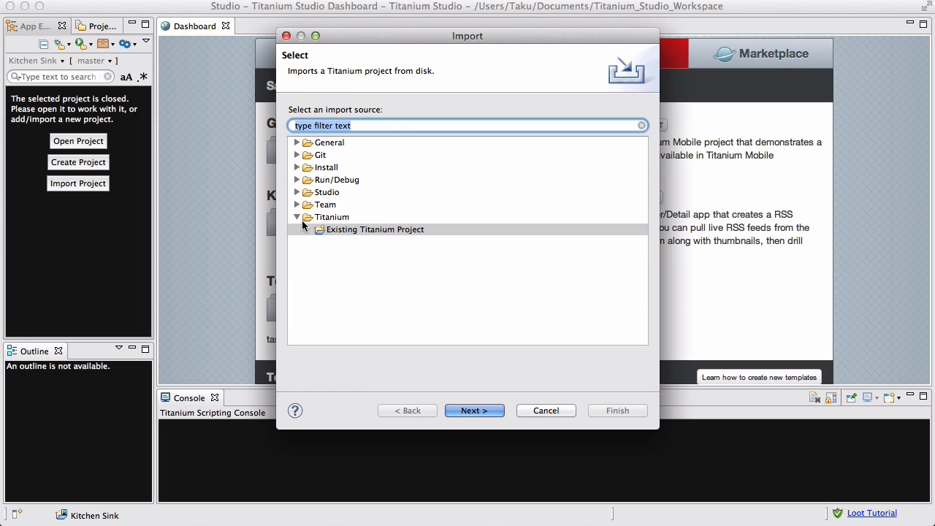
{"action": "left_click", "coordinate": [546, 411]}
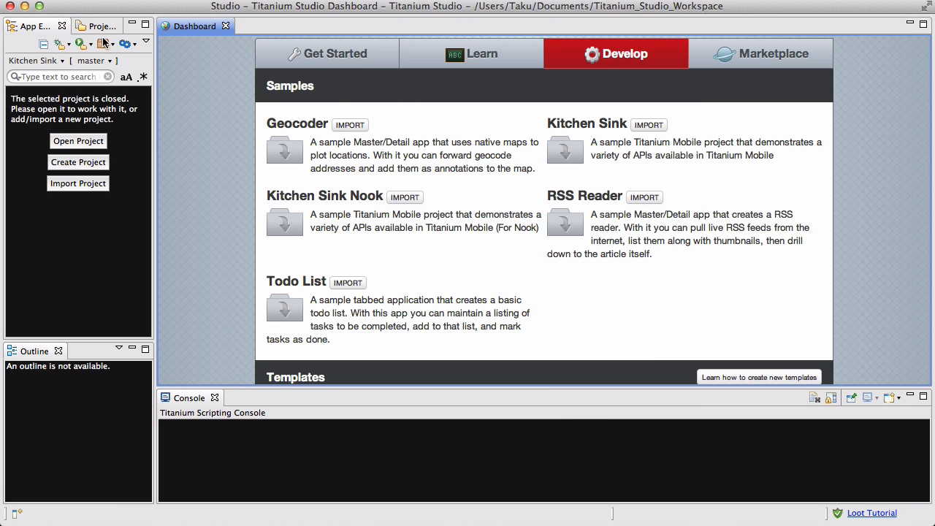
Step: Select Kitchen Sink in App Explorer, briefly via myFirstProject, and expand its Resources folder
{"action": "left_click", "coordinate": [32, 27]}
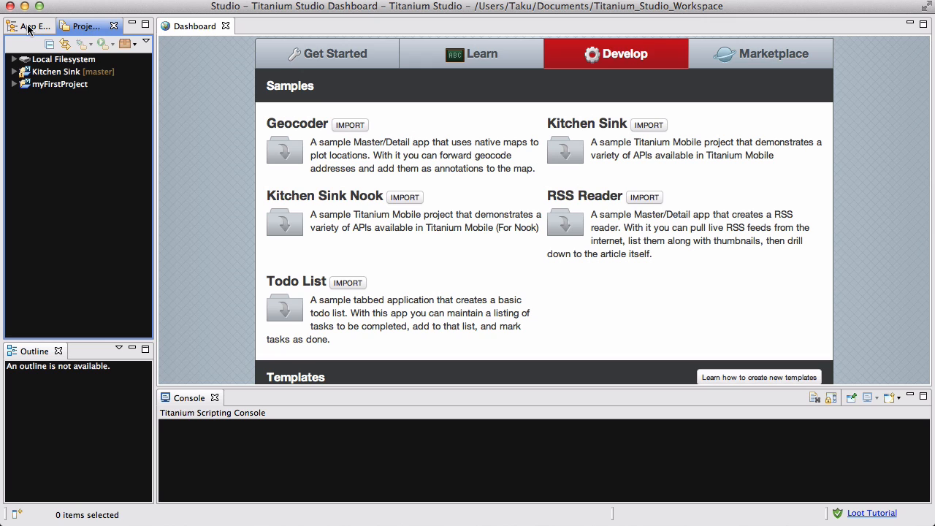
{"action": "left_click", "coordinate": [64, 84]}
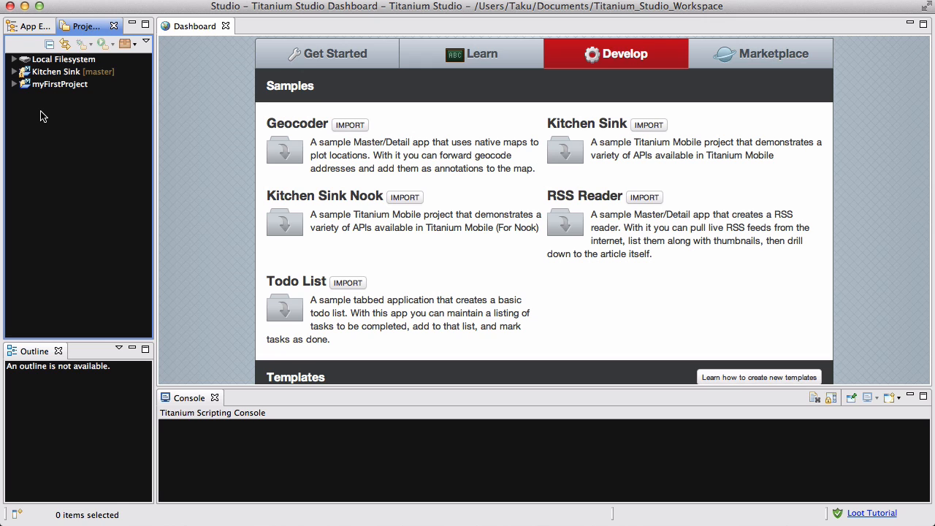
{"action": "mouse_move", "coordinate": [57, 76]}
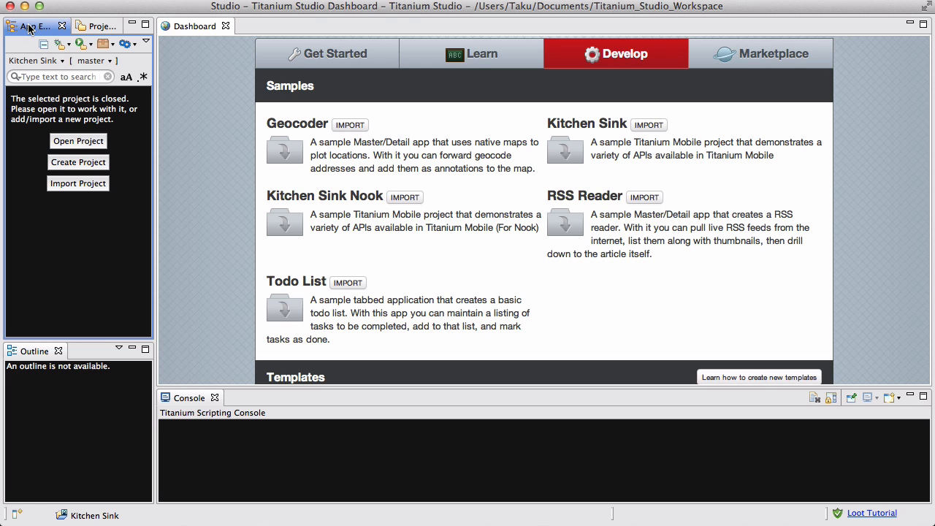
{"action": "mouse_move", "coordinate": [52, 62]}
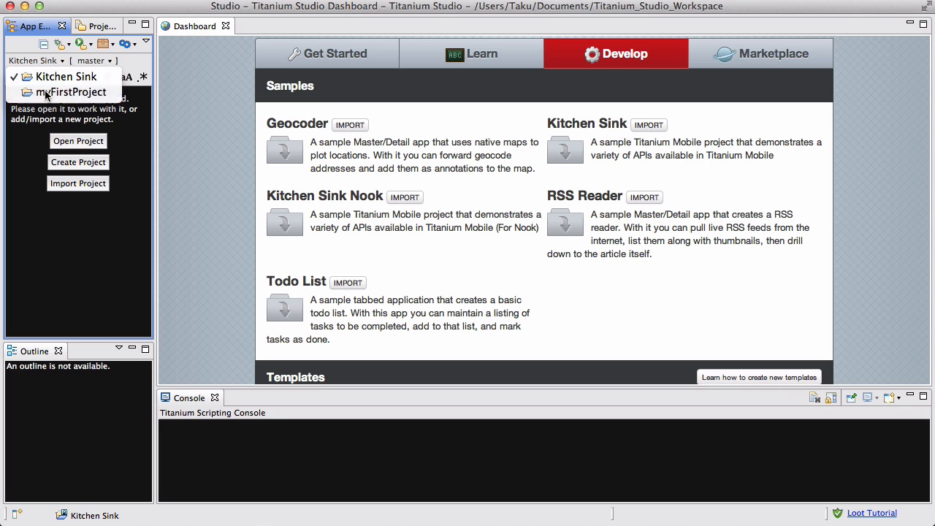
{"action": "left_click", "coordinate": [70, 90]}
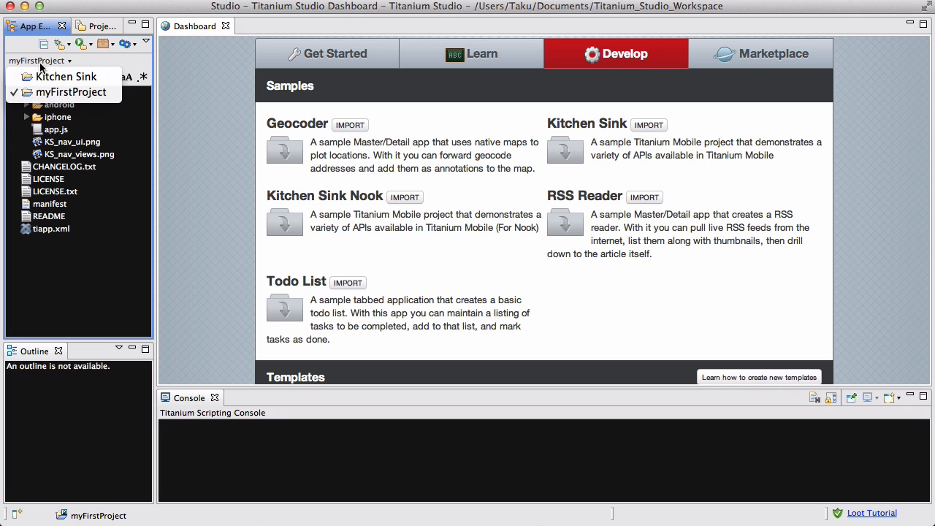
{"action": "left_click", "coordinate": [53, 73]}
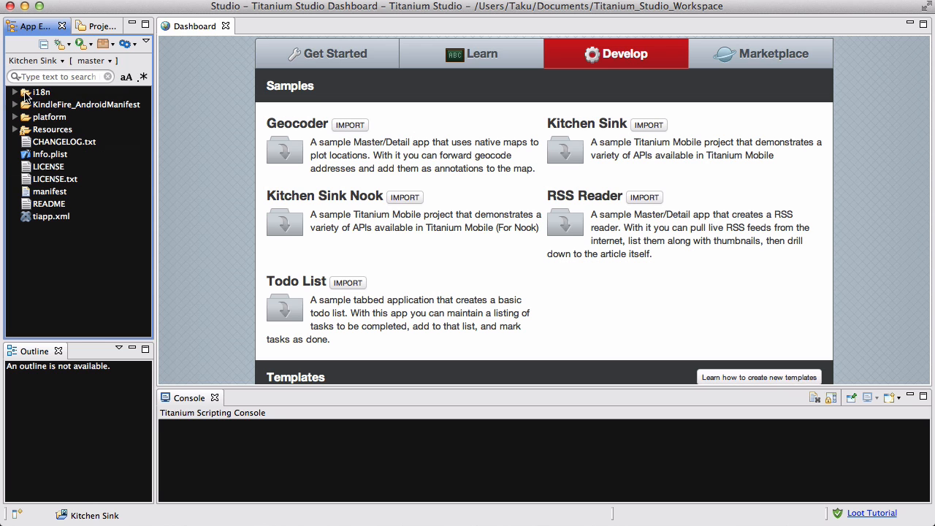
{"action": "mouse_move", "coordinate": [35, 139]}
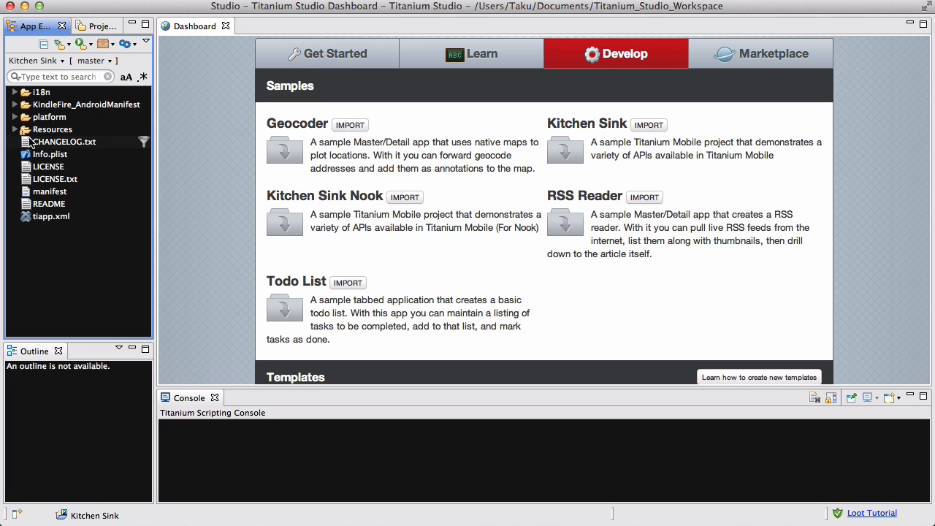
{"action": "left_click", "coordinate": [16, 129]}
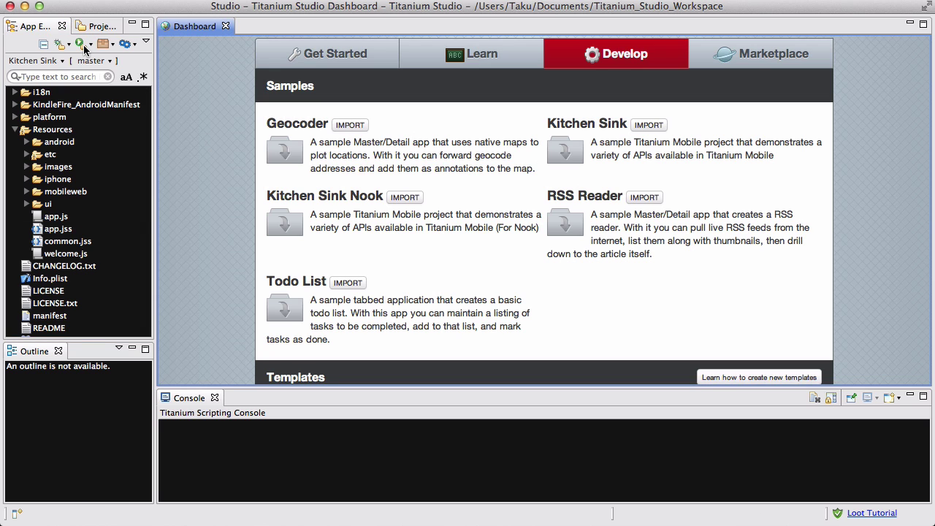
Step: Run Kitchen Sink on the iPhone Simulator from the App Explorer run menu
{"action": "left_click", "coordinate": [81, 41]}
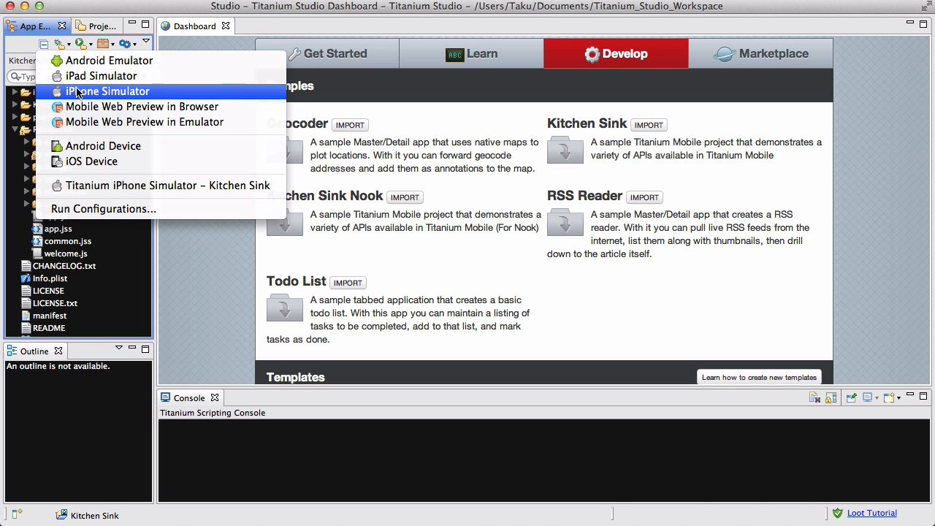
{"action": "left_click", "coordinate": [108, 91]}
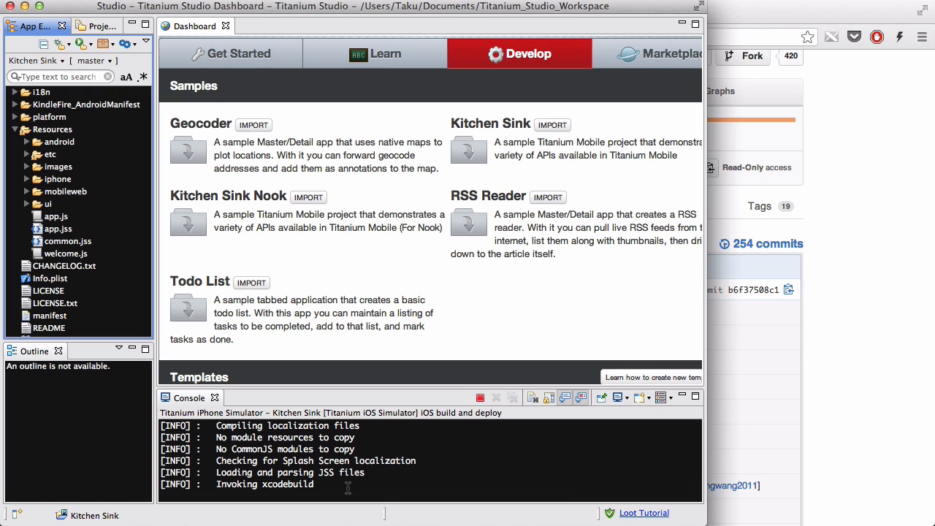
{"action": "mouse_move", "coordinate": [143, 287]}
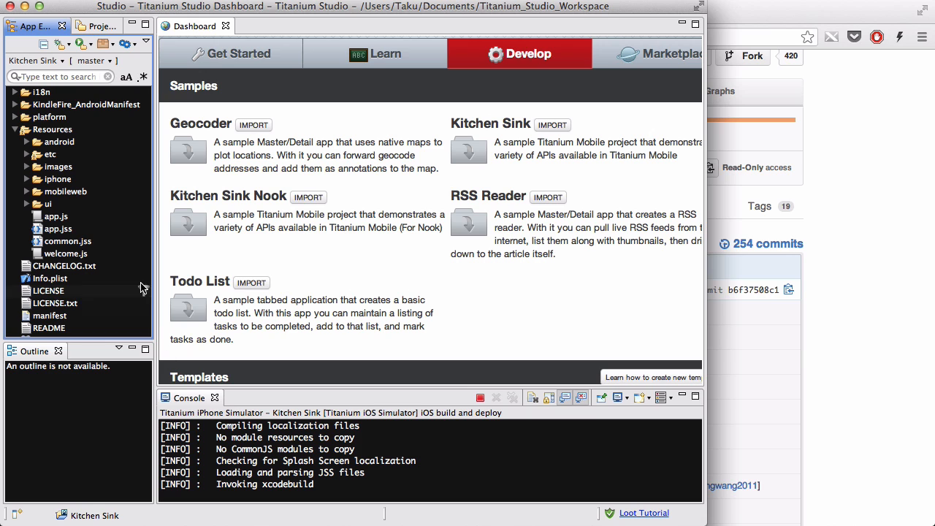
{"action": "mouse_move", "coordinate": [383, 215]}
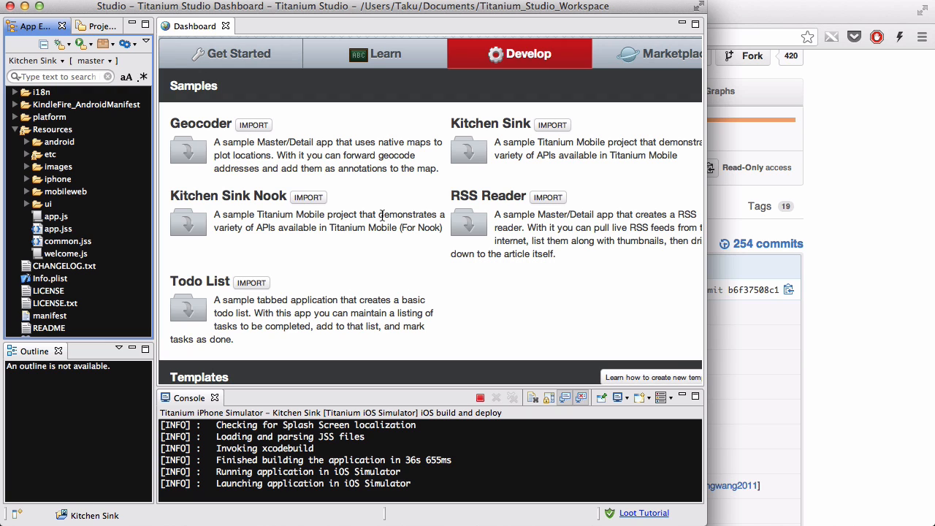
{"action": "mouse_move", "coordinate": [482, 227]}
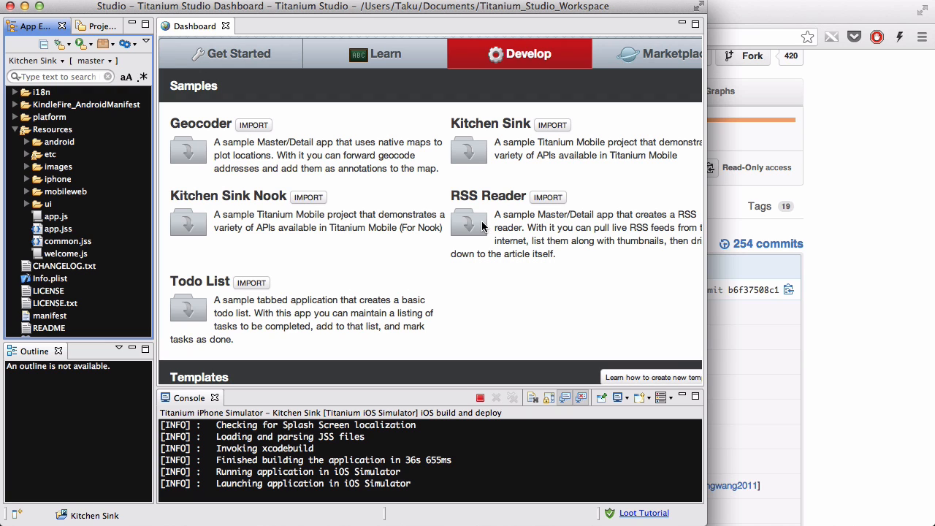
{"action": "mouse_move", "coordinate": [494, 291]}
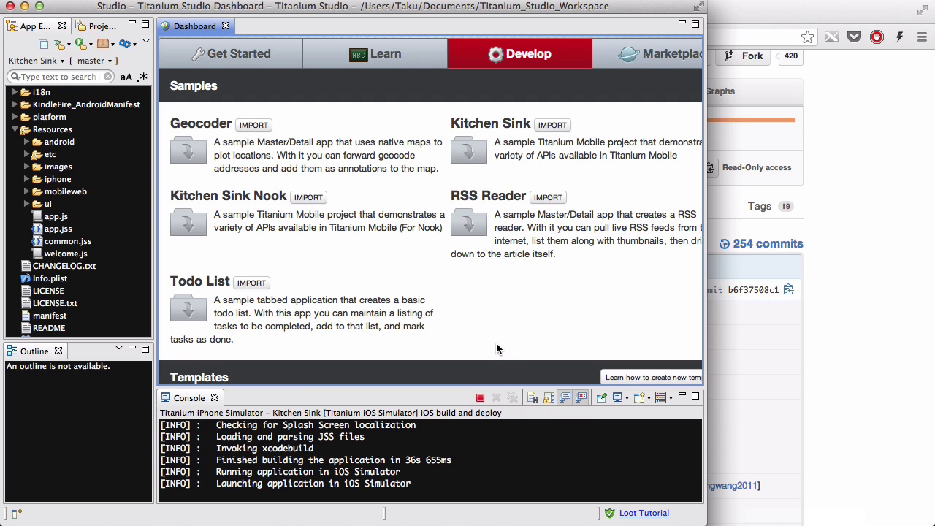
{"action": "mouse_move", "coordinate": [564, 313]}
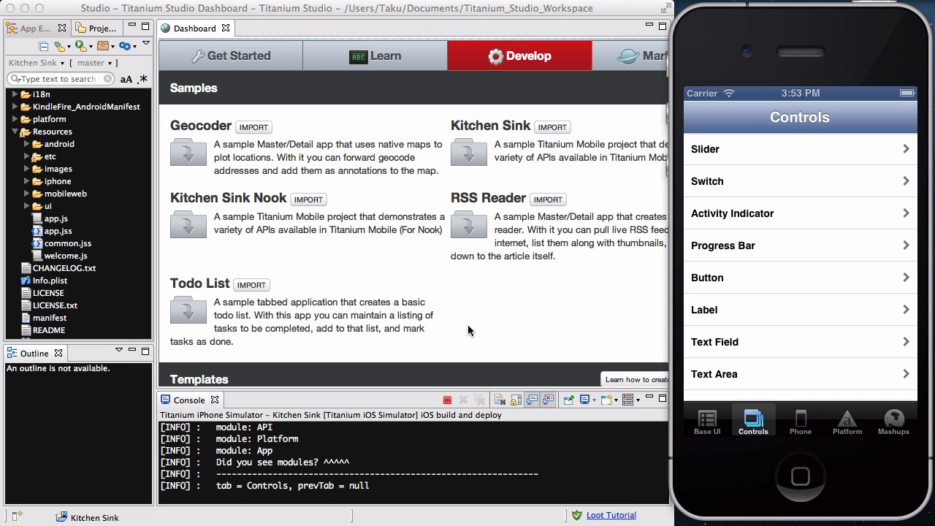
{"action": "mouse_move", "coordinate": [742, 46]}
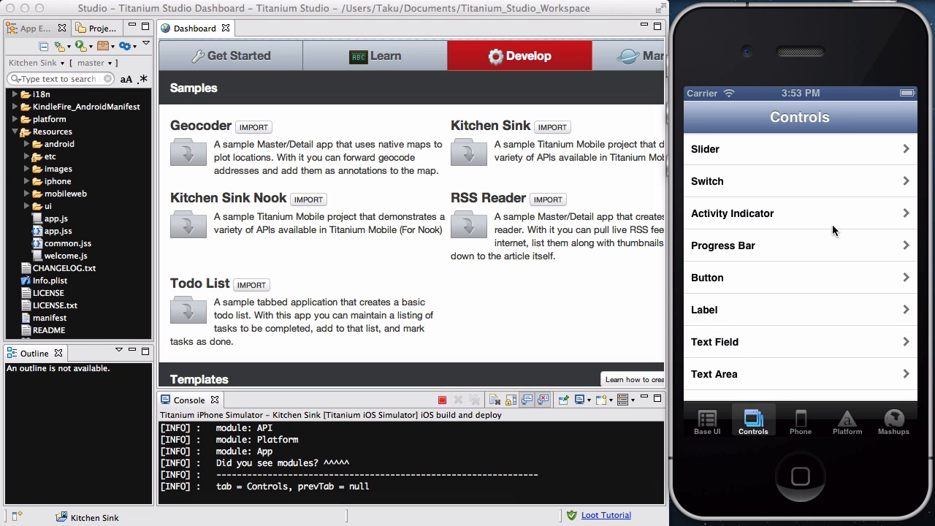
Step: Visit the Base UI, Phone and Mashups tabs of Kitchen Sink, ending on Base UI
{"action": "left_click", "coordinate": [707, 421]}
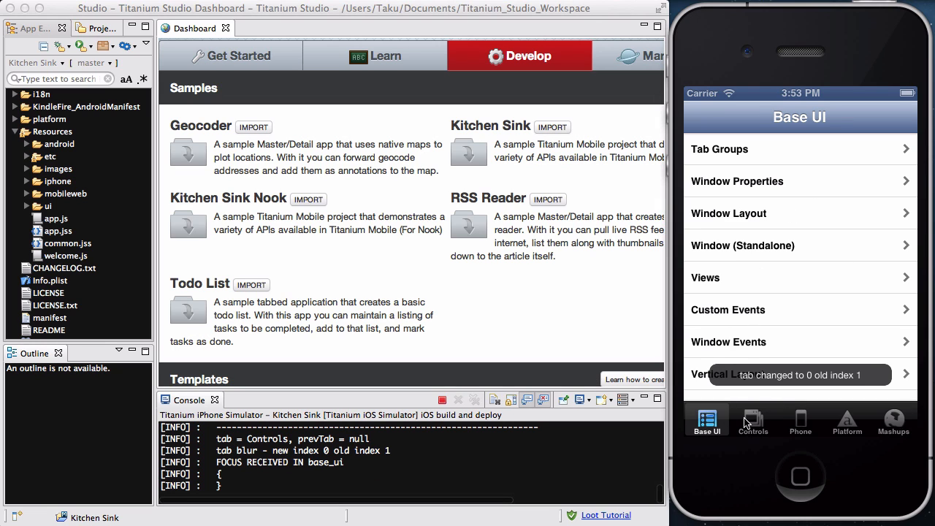
{"action": "left_click", "coordinate": [801, 421]}
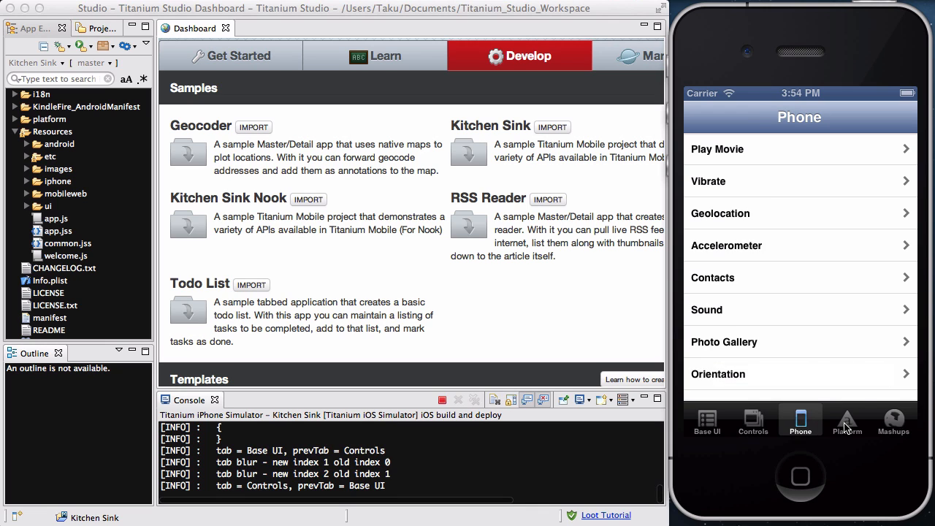
{"action": "left_click", "coordinate": [893, 419]}
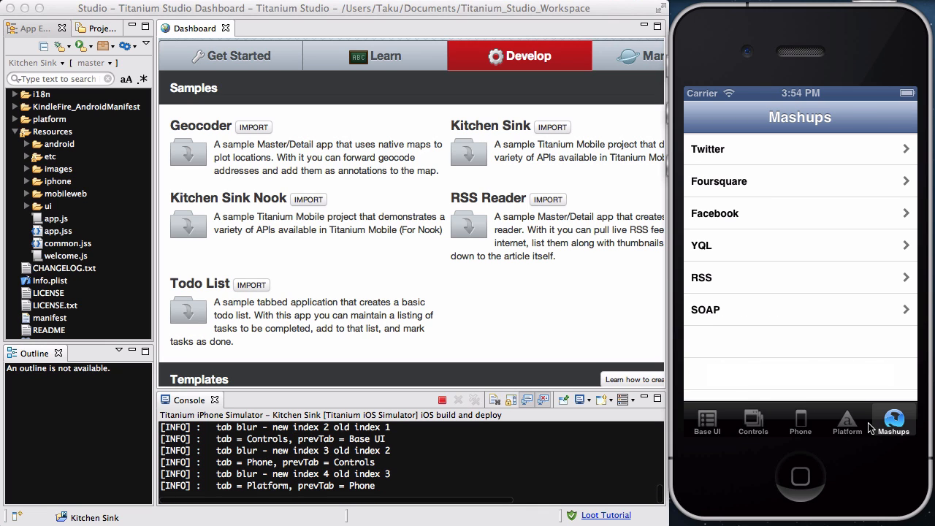
{"action": "left_click", "coordinate": [707, 421]}
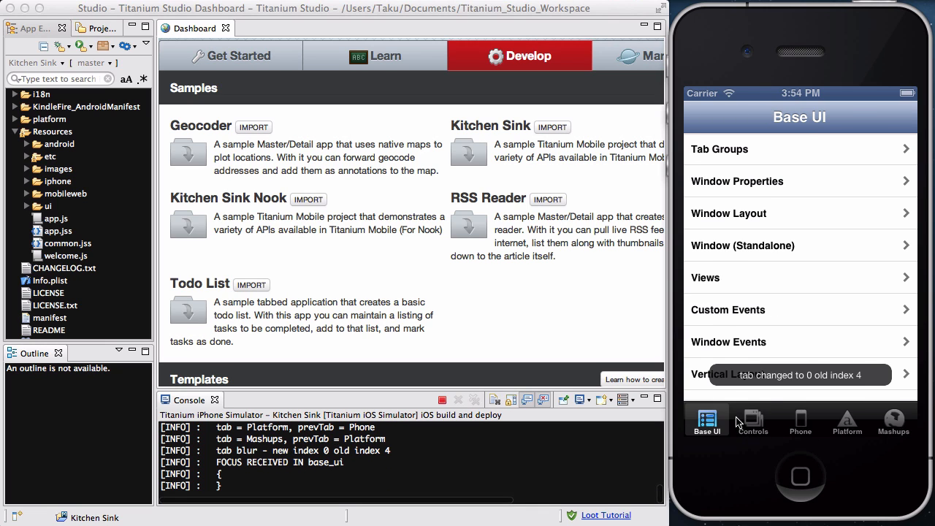
{"action": "left_click", "coordinate": [801, 421]}
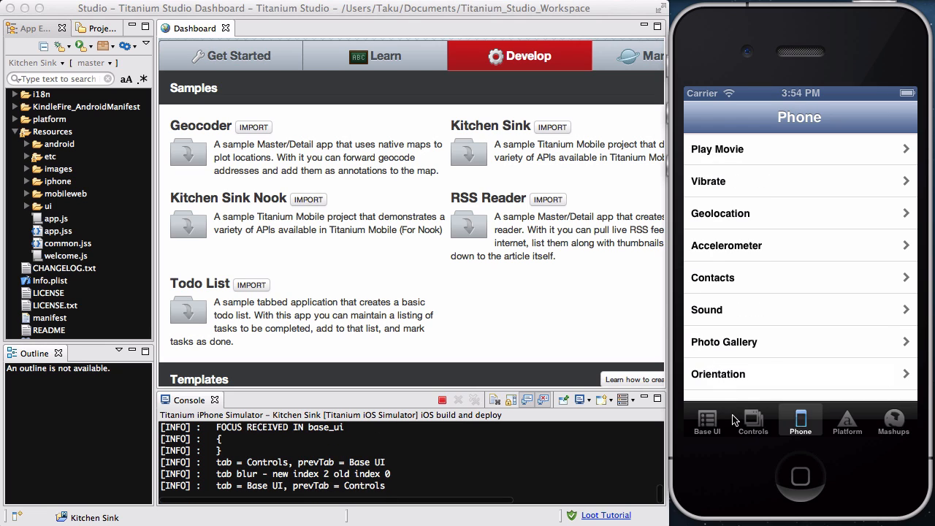
{"action": "left_click", "coordinate": [707, 421]}
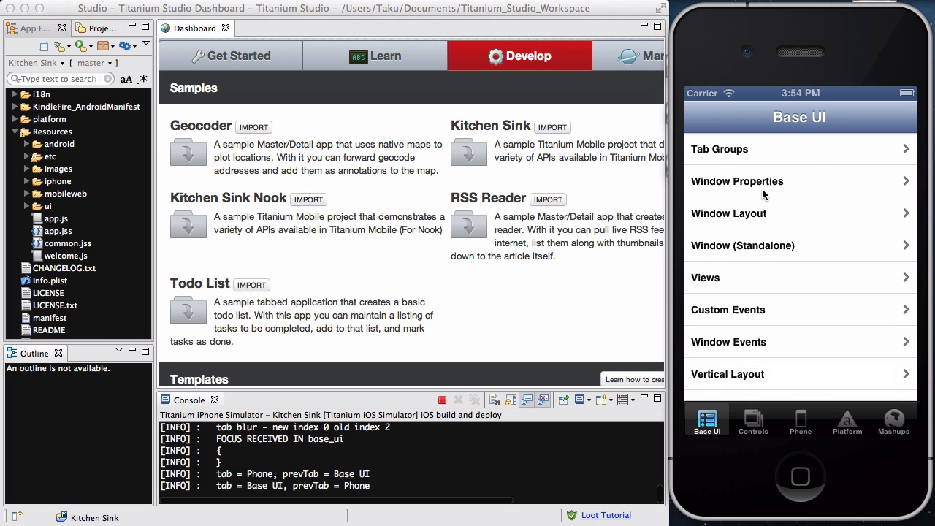
{"action": "mouse_move", "coordinate": [773, 308]}
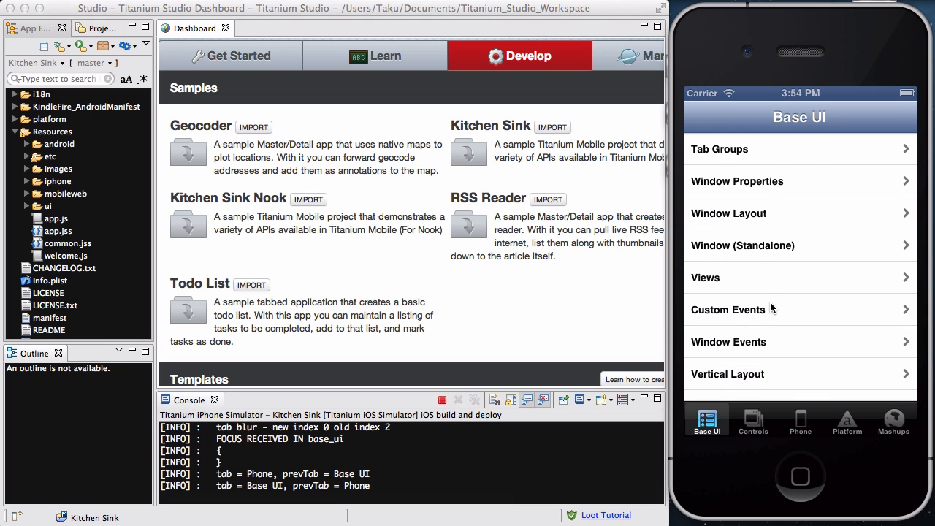
Step: In the Tab Groups demo, add and remove a sixth tab via More, then animate the tab group
{"action": "left_click", "coordinate": [719, 149]}
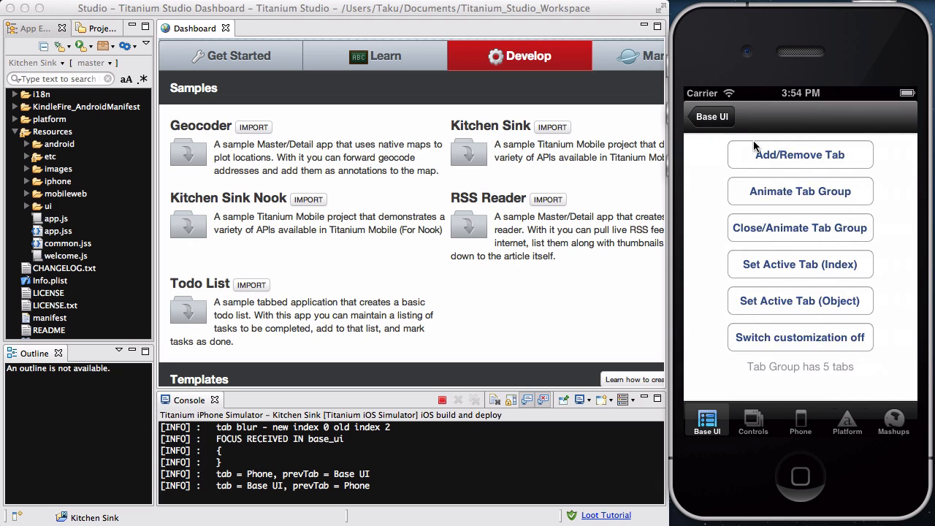
{"action": "mouse_move", "coordinate": [794, 168]}
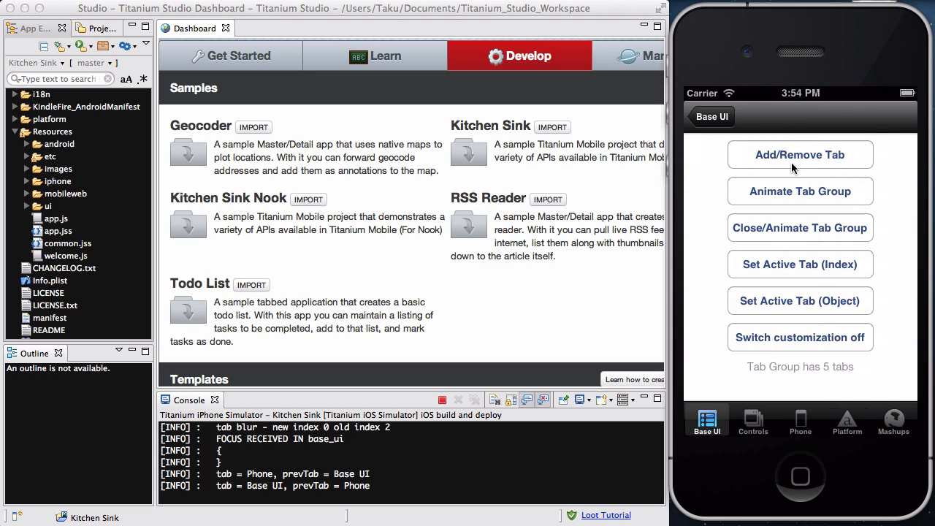
{"action": "mouse_move", "coordinate": [796, 178]}
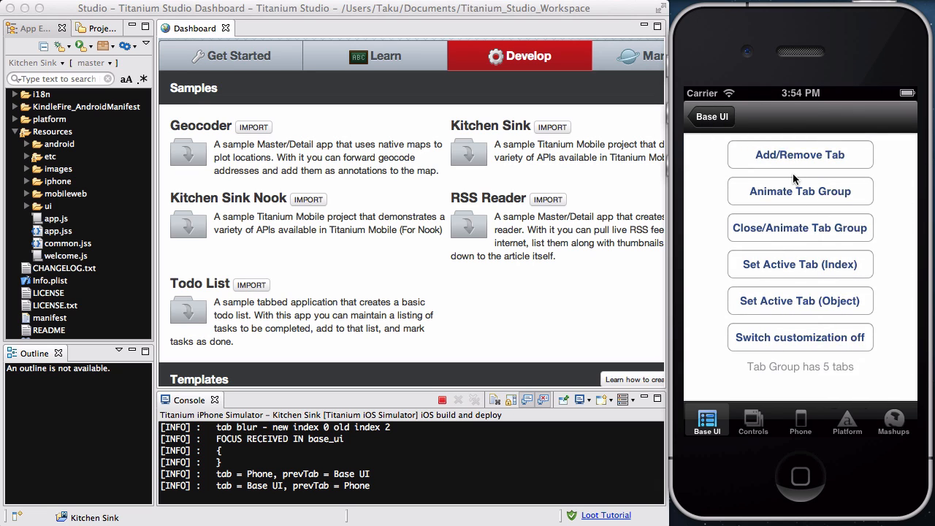
{"action": "mouse_move", "coordinate": [789, 196]}
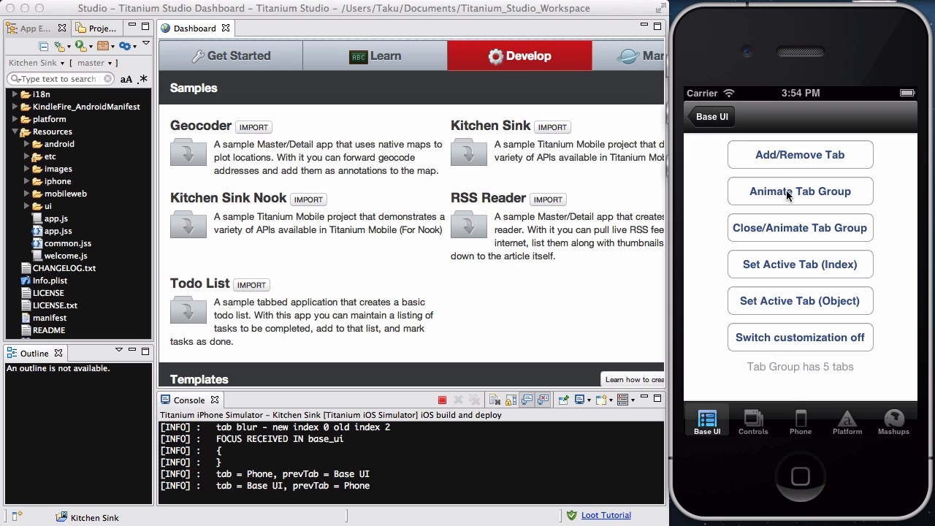
{"action": "mouse_move", "coordinate": [886, 435]}
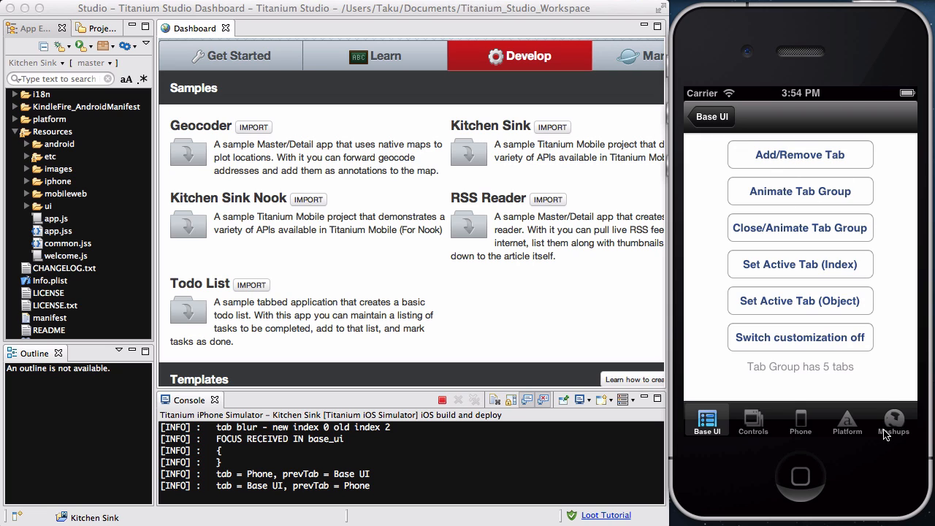
{"action": "mouse_move", "coordinate": [887, 228]}
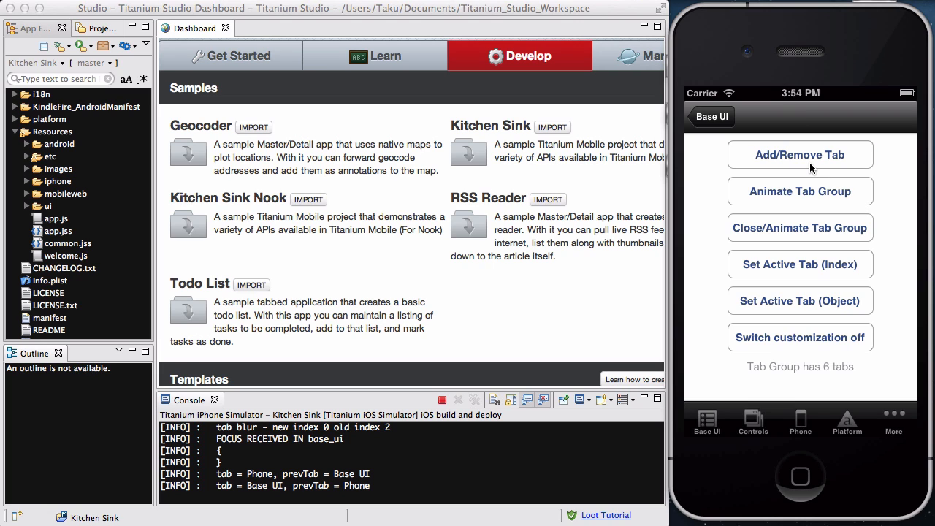
{"action": "mouse_move", "coordinate": [909, 400]}
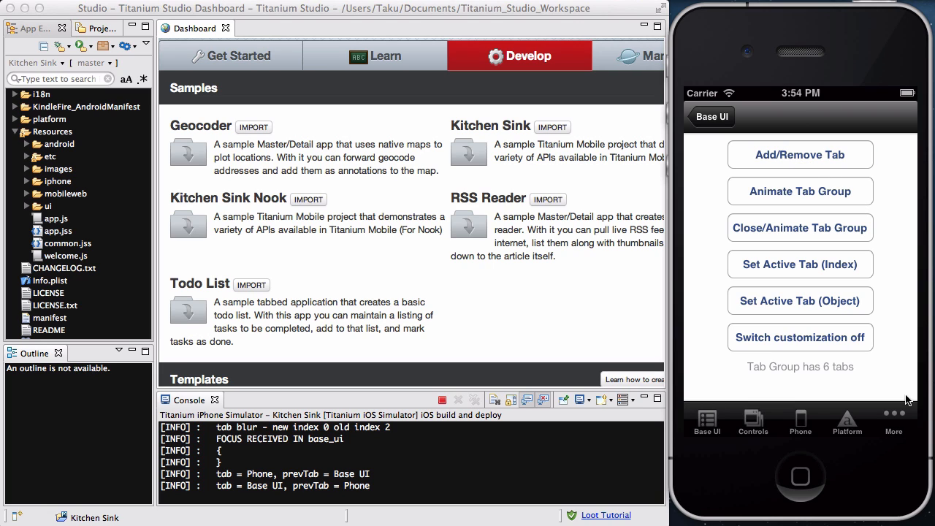
{"action": "left_click", "coordinate": [895, 421]}
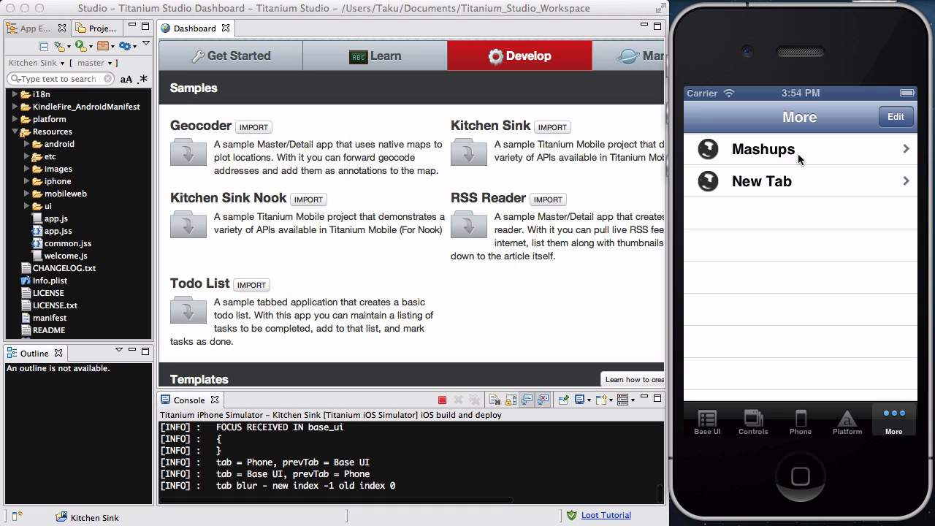
{"action": "mouse_move", "coordinate": [804, 243]}
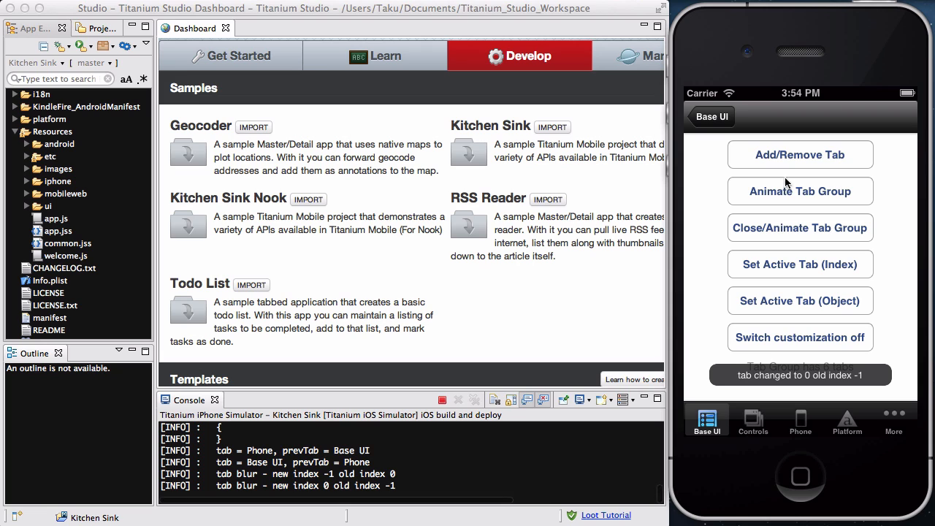
{"action": "left_click", "coordinate": [801, 155]}
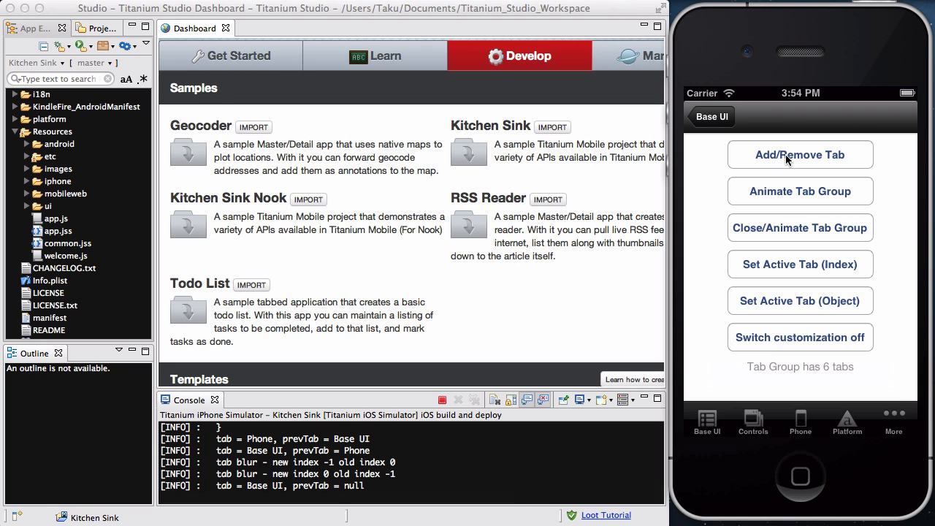
{"action": "left_click", "coordinate": [801, 155]}
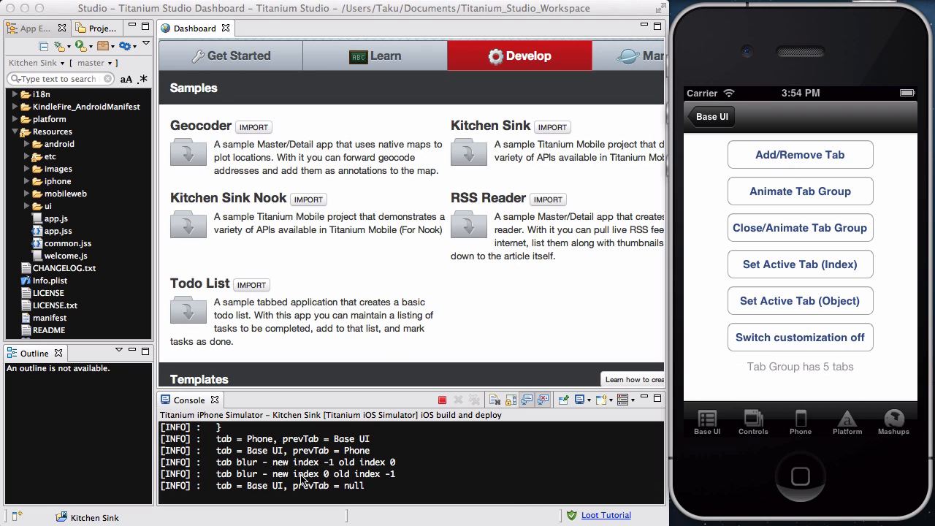
{"action": "mouse_move", "coordinate": [284, 481]}
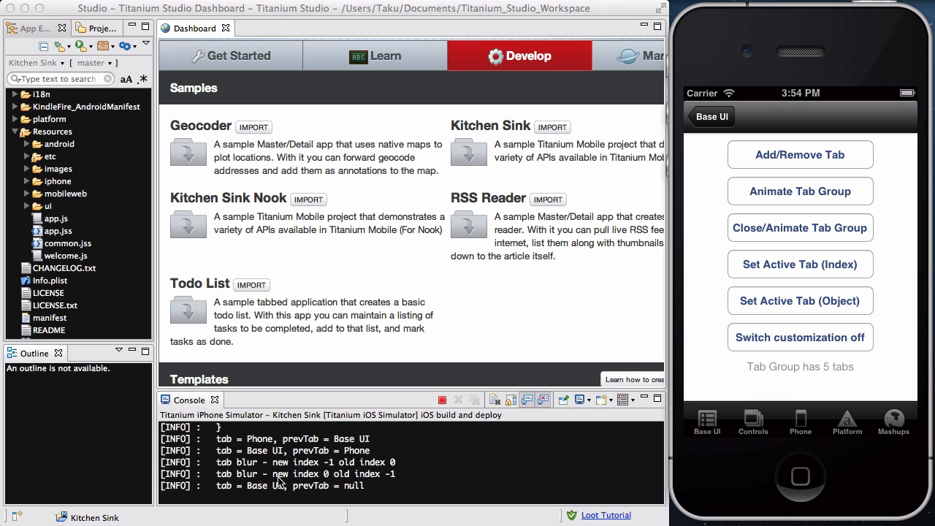
{"action": "mouse_move", "coordinate": [218, 464]}
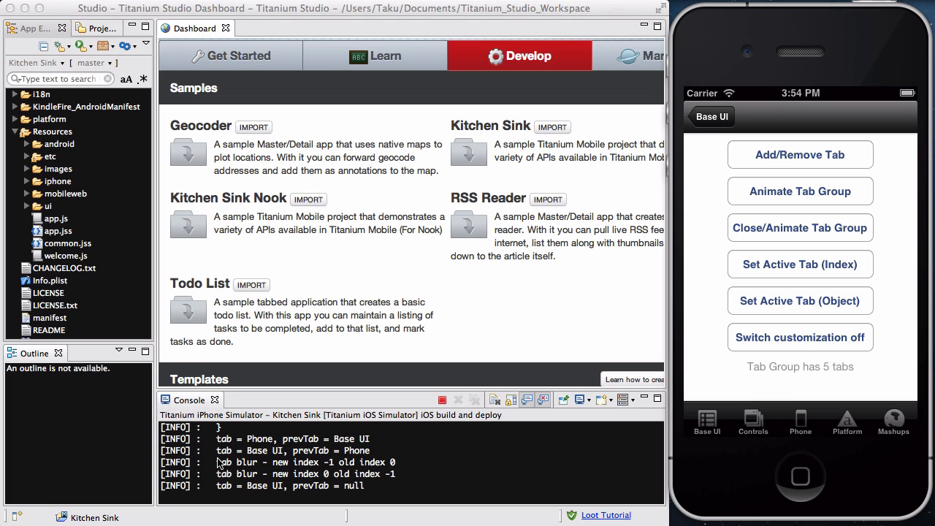
{"action": "mouse_move", "coordinate": [684, 341]}
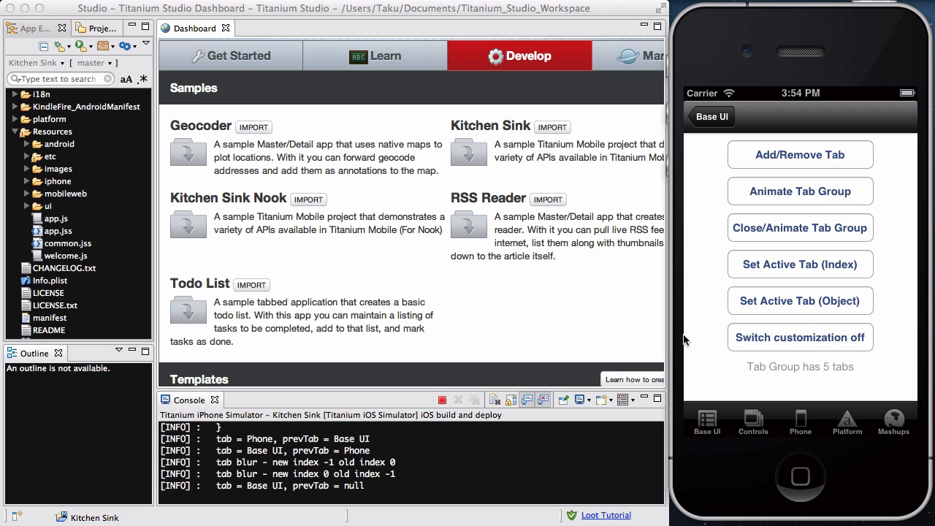
{"action": "mouse_move", "coordinate": [892, 196]}
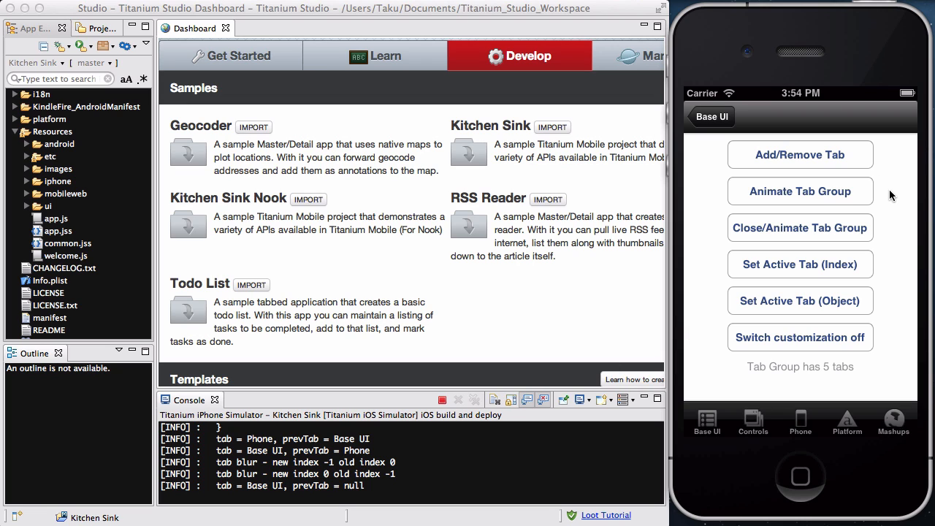
{"action": "mouse_move", "coordinate": [795, 193]}
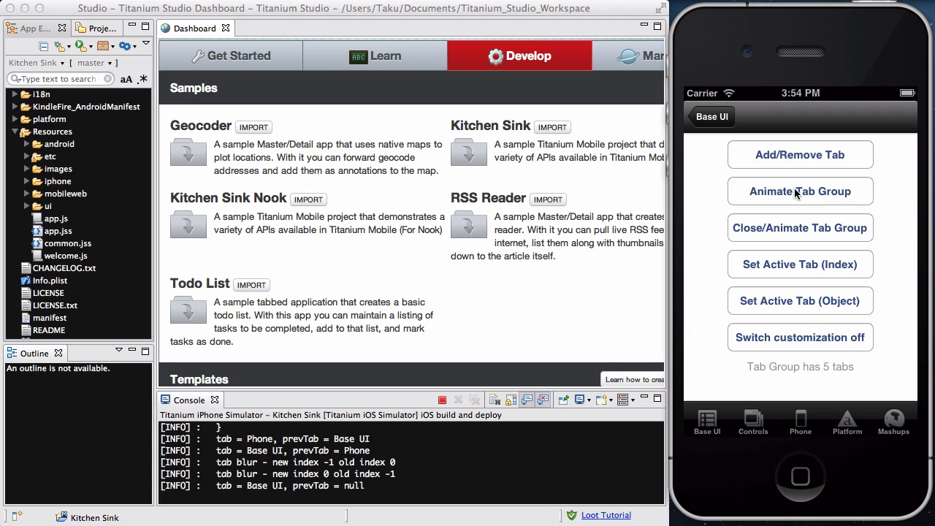
{"action": "left_click", "coordinate": [801, 192]}
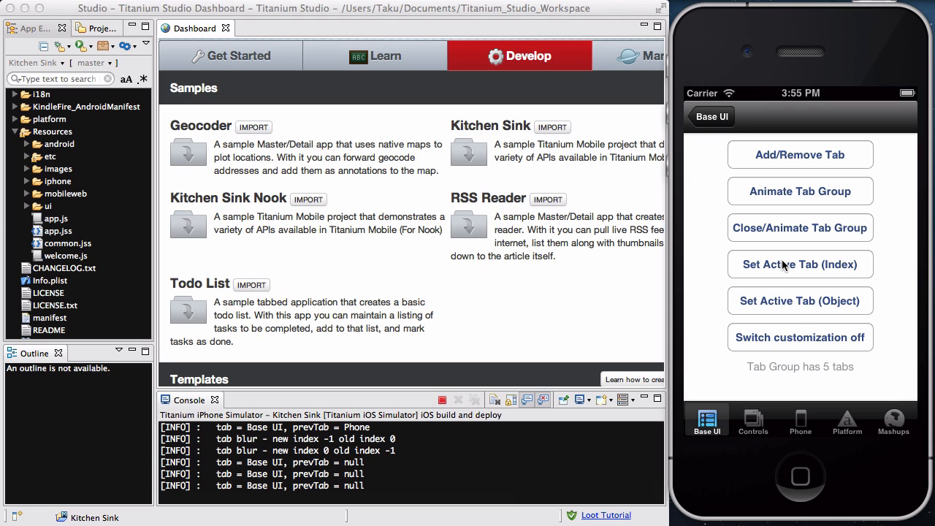
{"action": "mouse_move", "coordinate": [772, 337]}
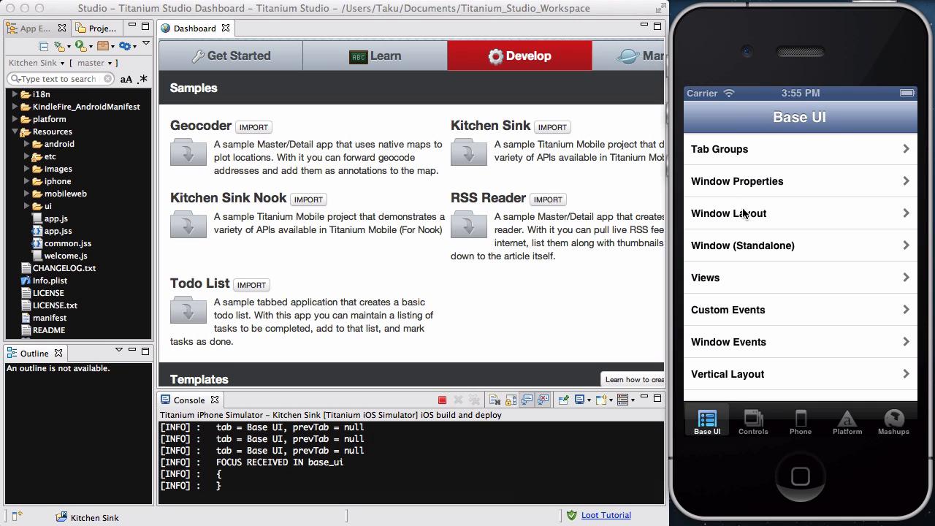
Step: In Controls > Button, toggle the large button disabled, red and enabled, then reach the Text Area list
{"action": "left_click", "coordinate": [754, 421]}
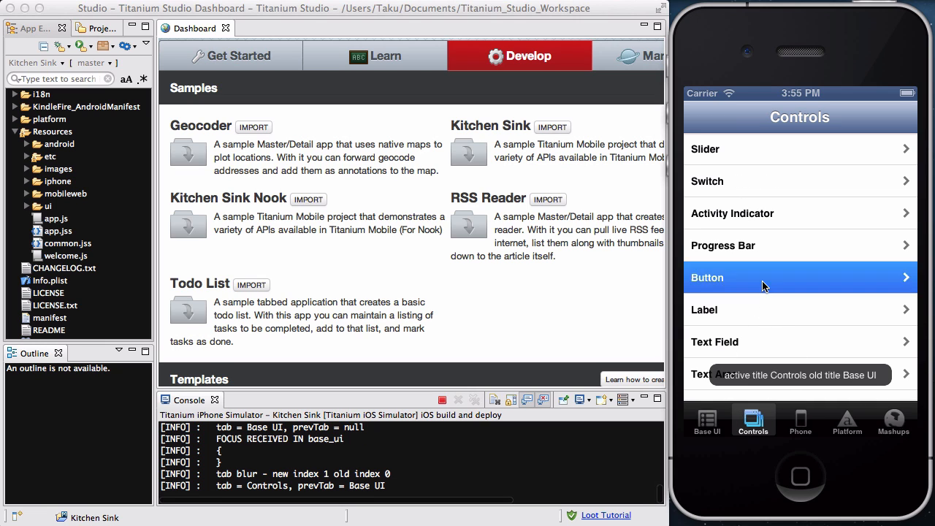
{"action": "left_click", "coordinate": [800, 278]}
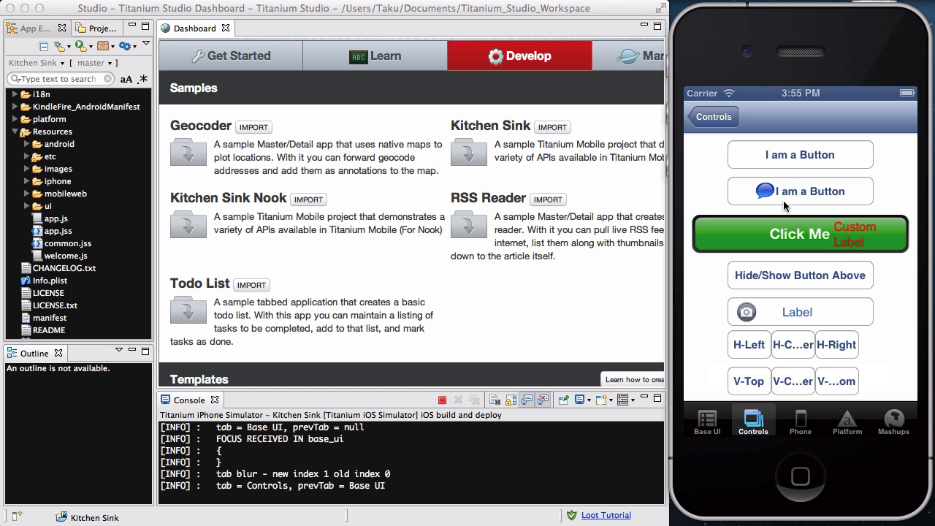
{"action": "left_click", "coordinate": [800, 234]}
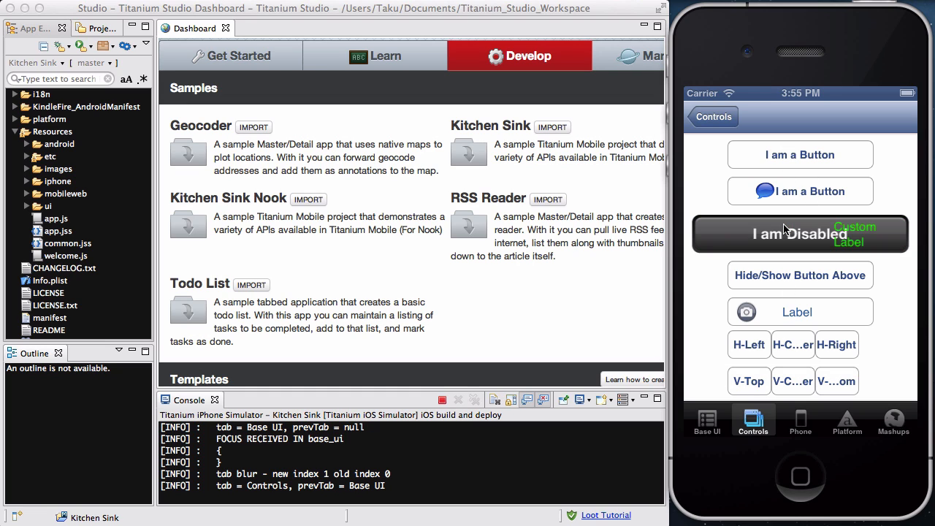
{"action": "left_click", "coordinate": [801, 234]}
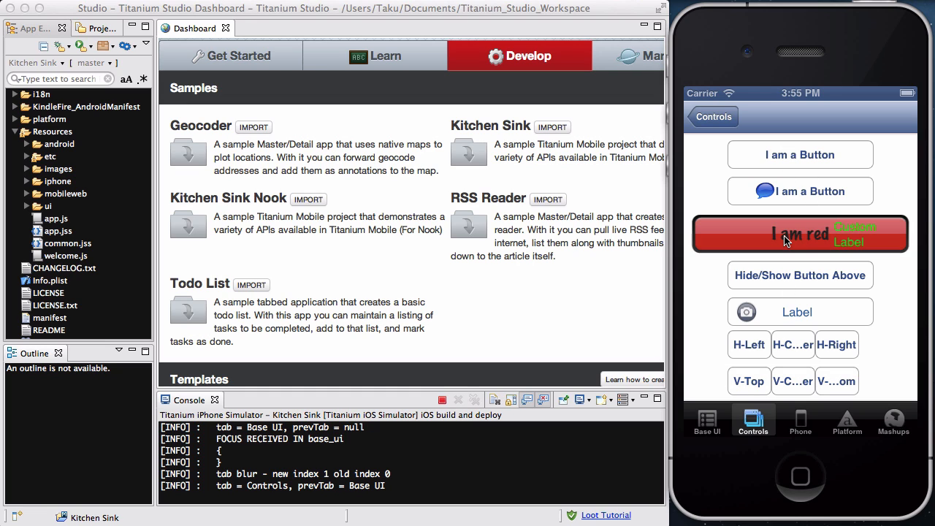
{"action": "left_click", "coordinate": [800, 234]}
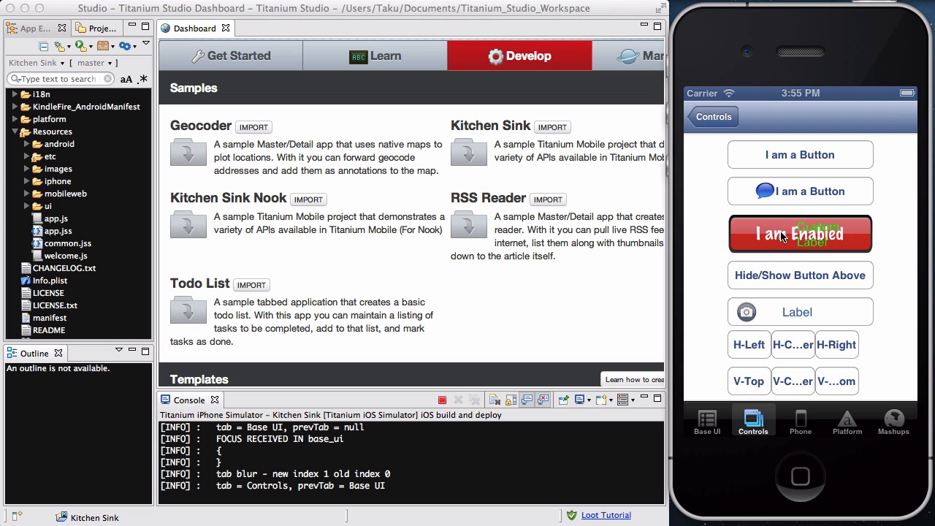
{"action": "left_click", "coordinate": [713, 117]}
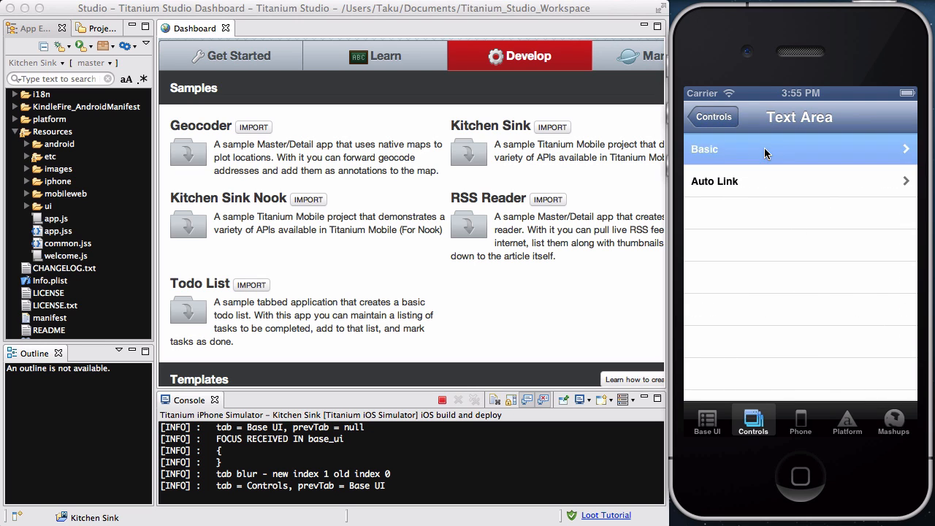
Step: Focus the Basic text area demo so the keyboard comes up
{"action": "left_click", "coordinate": [800, 149]}
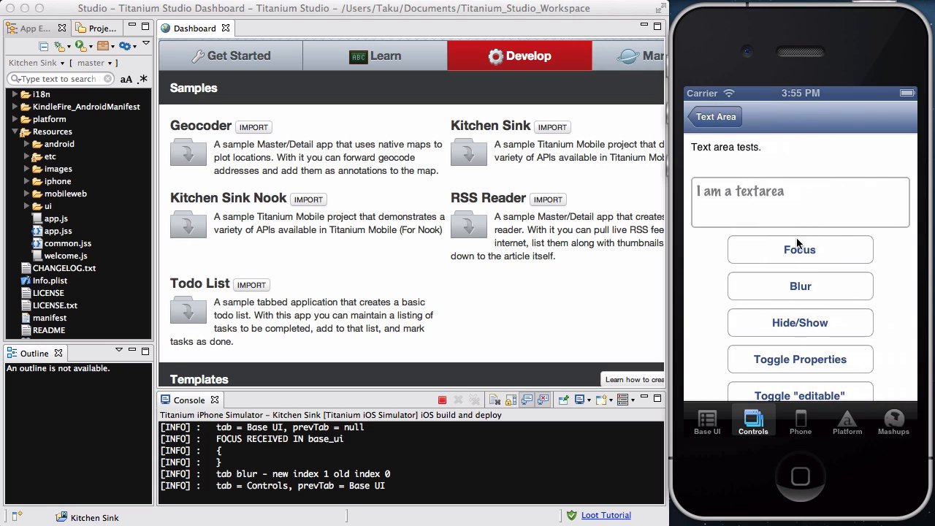
{"action": "left_click", "coordinate": [799, 248]}
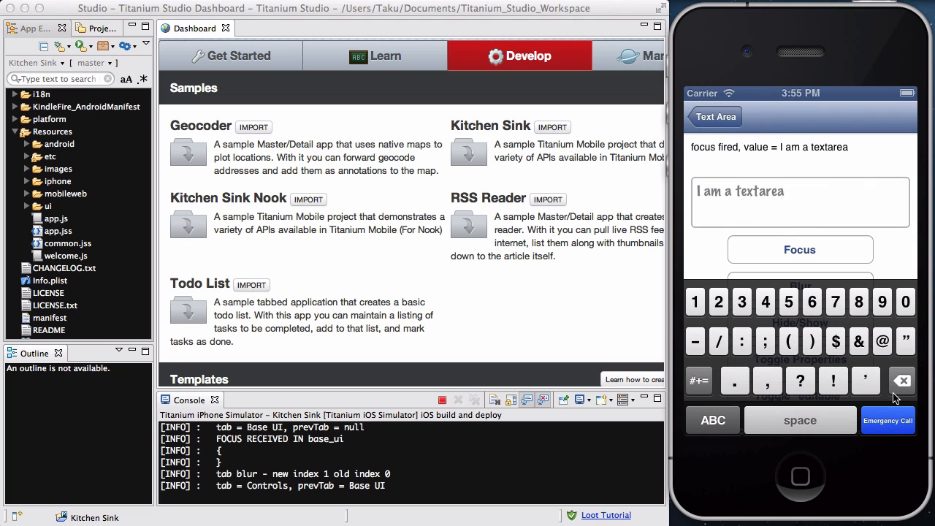
{"action": "mouse_move", "coordinate": [880, 247]}
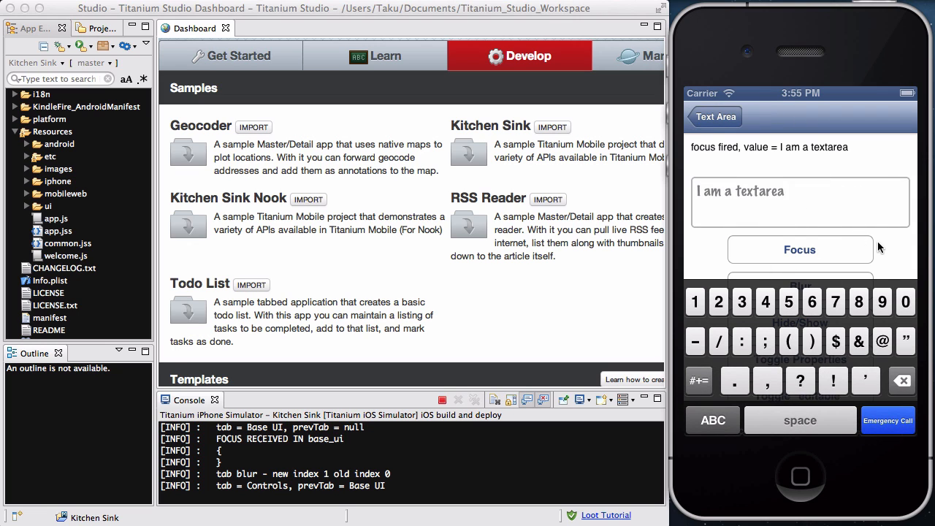
{"action": "mouse_move", "coordinate": [641, 272]}
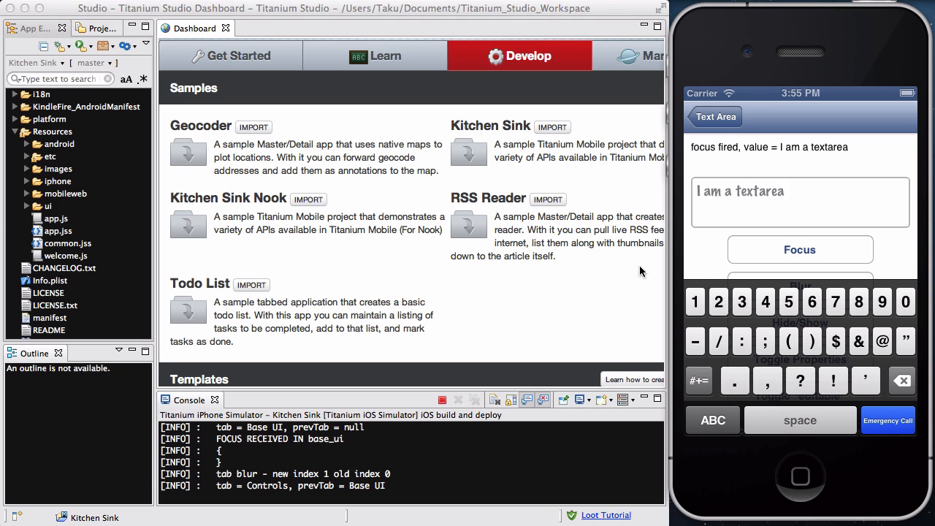
{"action": "mouse_move", "coordinate": [879, 242]}
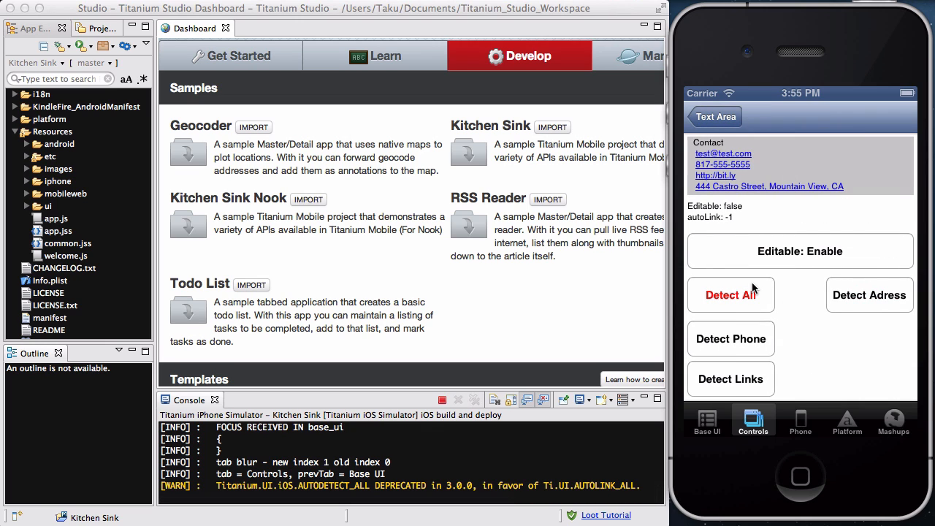
Step: Back out to Controls, visit Platform, Mashups and Controls tabs, and return to Base UI
{"action": "left_click", "coordinate": [715, 117]}
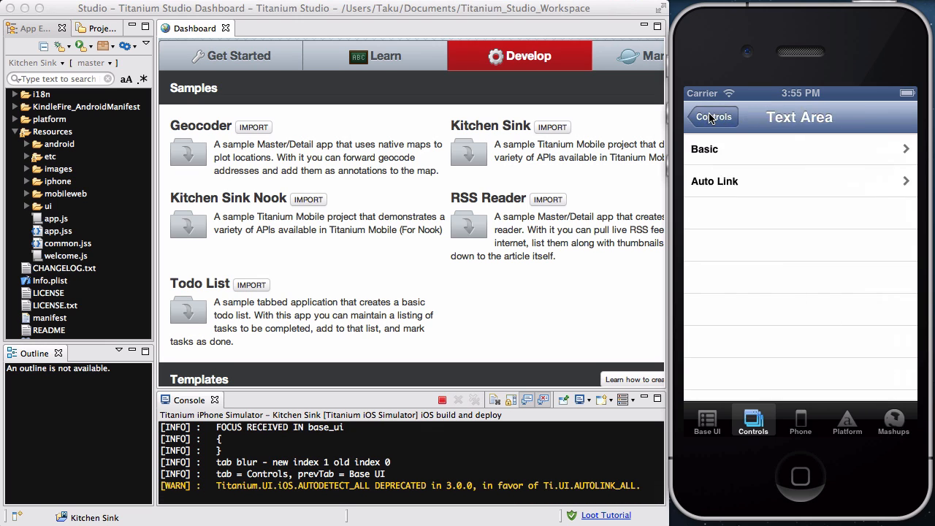
{"action": "left_click", "coordinate": [801, 421]}
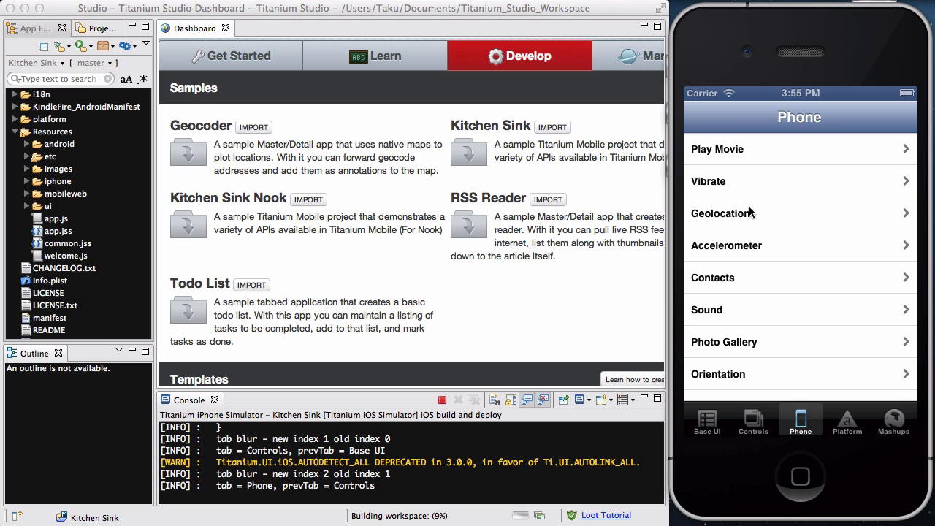
{"action": "mouse_move", "coordinate": [847, 373]}
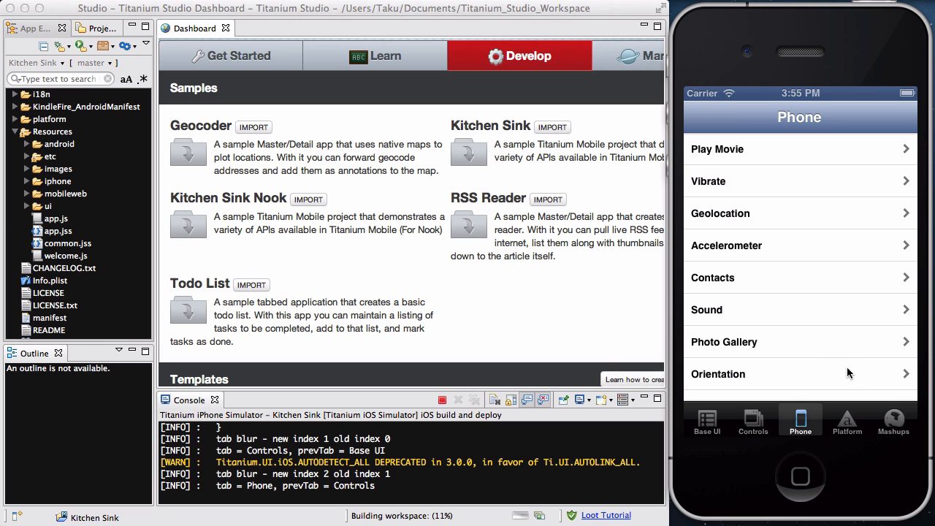
{"action": "left_click", "coordinate": [848, 421]}
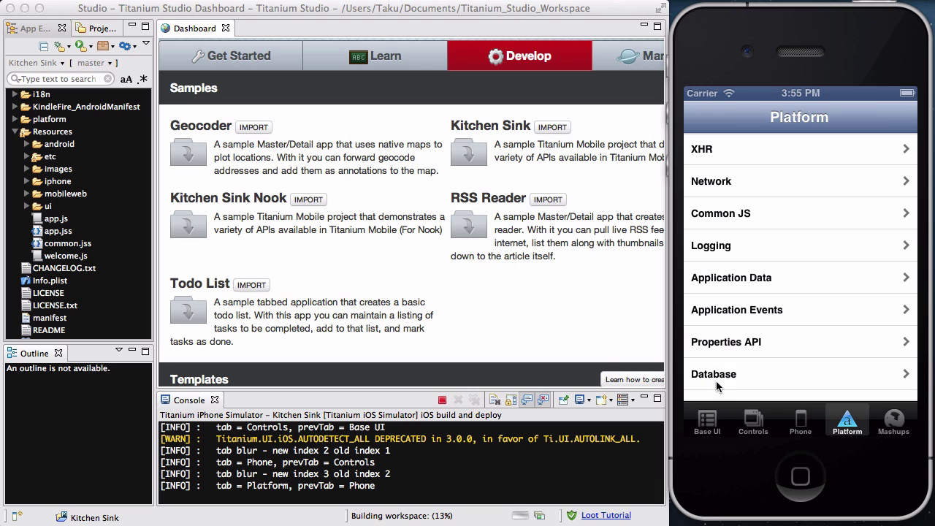
{"action": "left_click", "coordinate": [895, 421]}
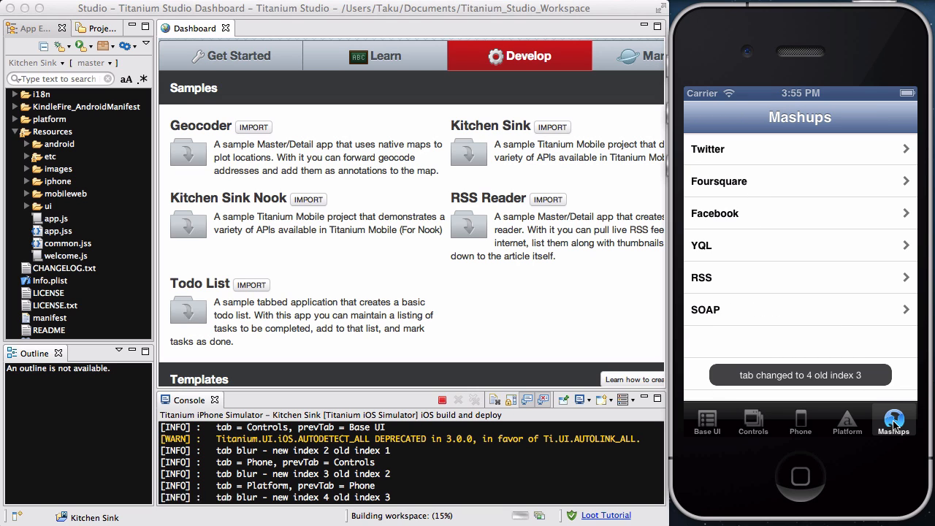
{"action": "left_click", "coordinate": [895, 421]}
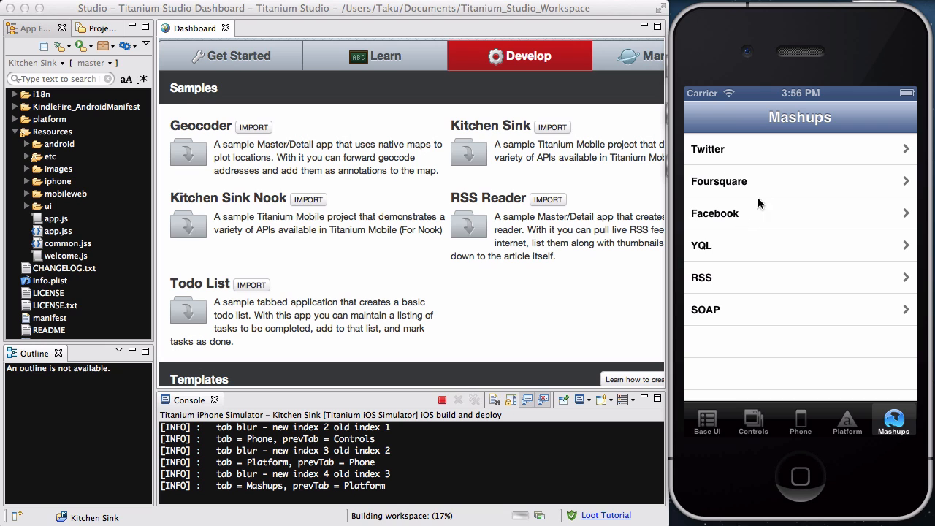
{"action": "left_click", "coordinate": [754, 421]}
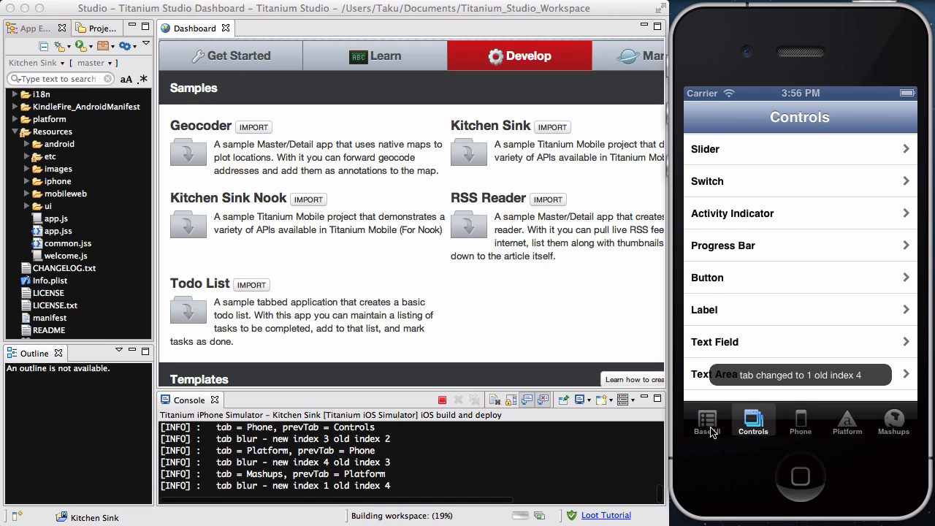
{"action": "left_click", "coordinate": [708, 421]}
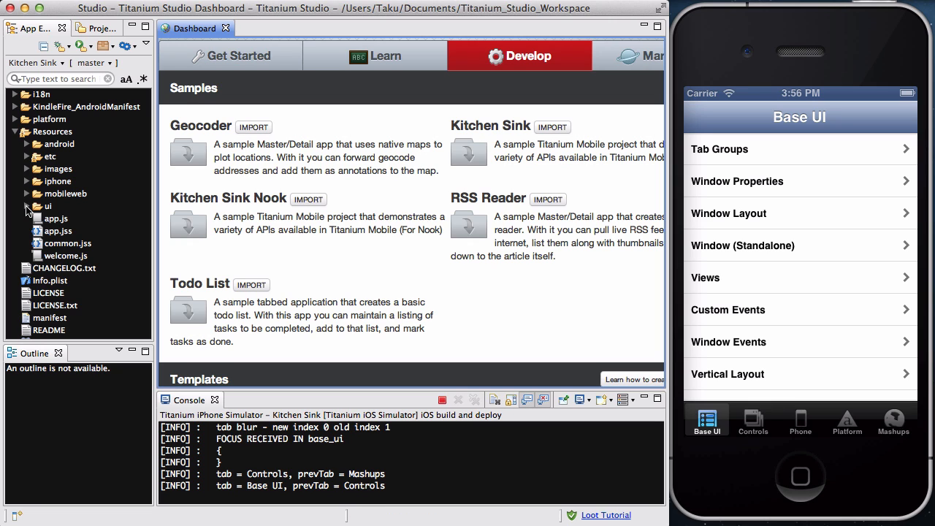
Step: Expand Resources > ui > common > baseui in the App Explorer down to tab_groups.js
{"action": "left_click", "coordinate": [29, 205]}
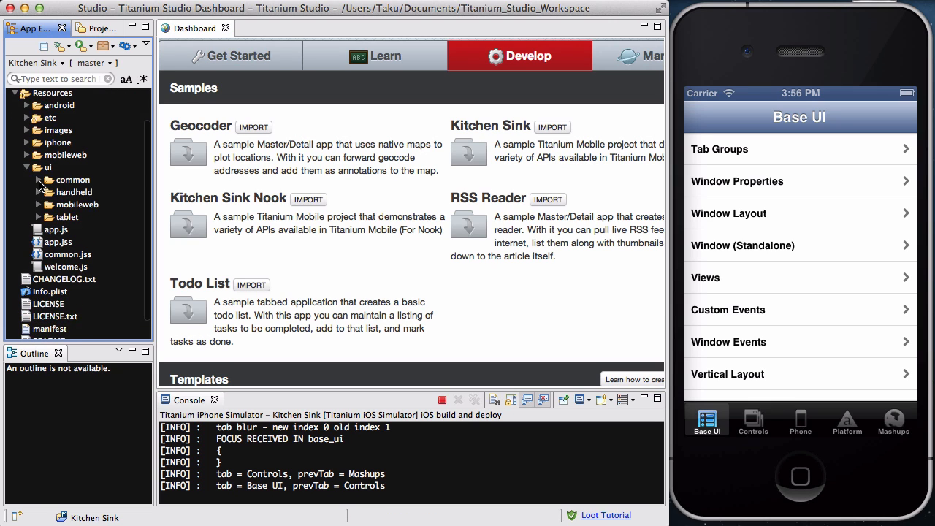
{"action": "left_click", "coordinate": [38, 180]}
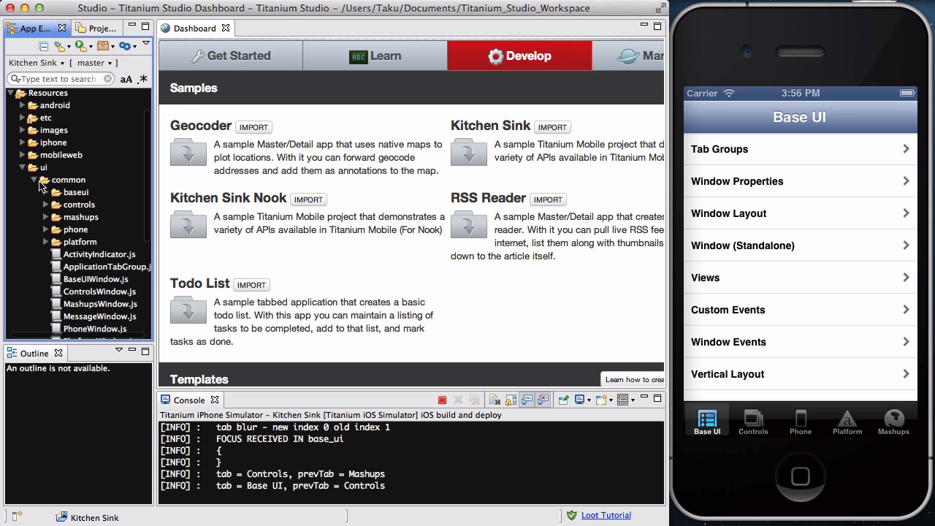
{"action": "scroll", "scroll_direction": "down", "scroll_amount": 3}
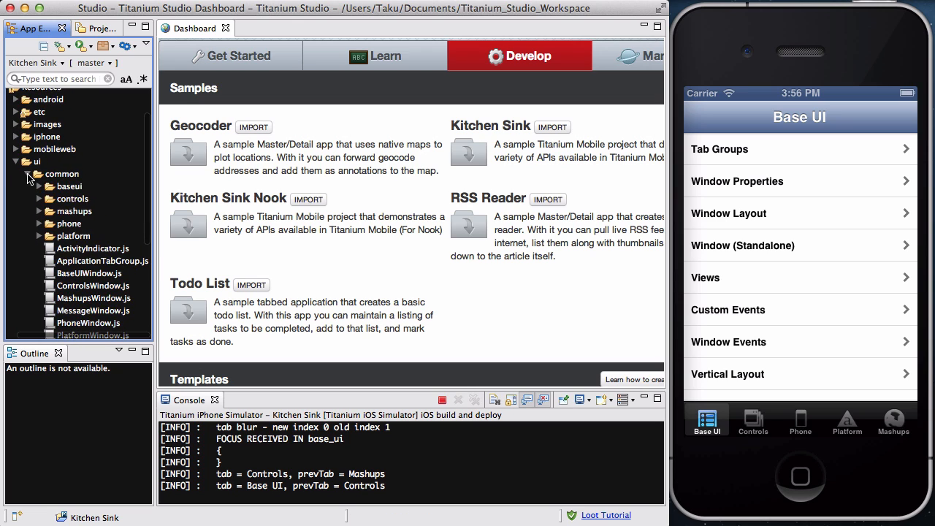
{"action": "left_click", "coordinate": [39, 174]}
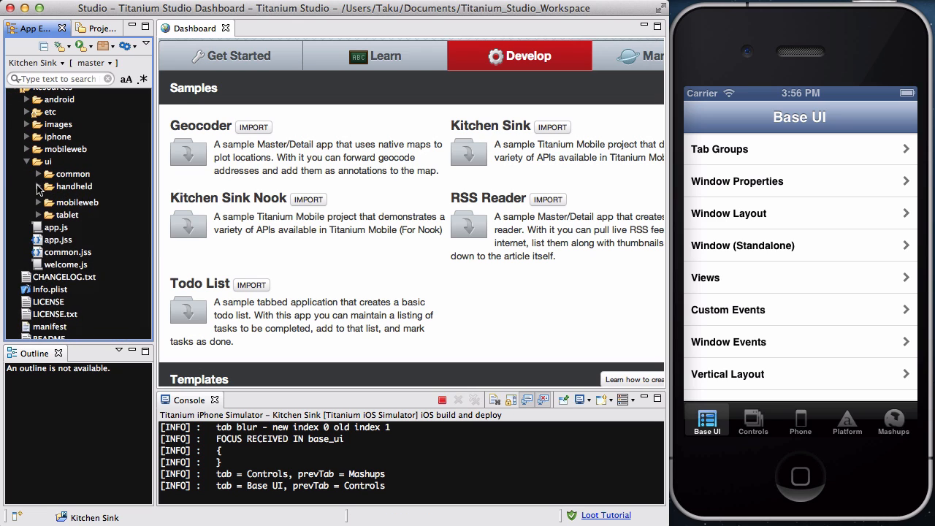
{"action": "left_click", "coordinate": [38, 174]}
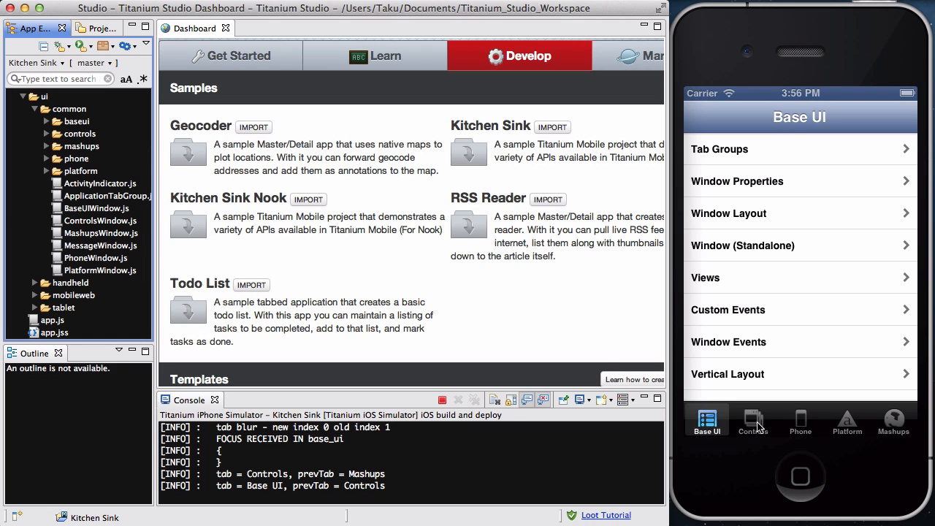
{"action": "mouse_move", "coordinate": [297, 246]}
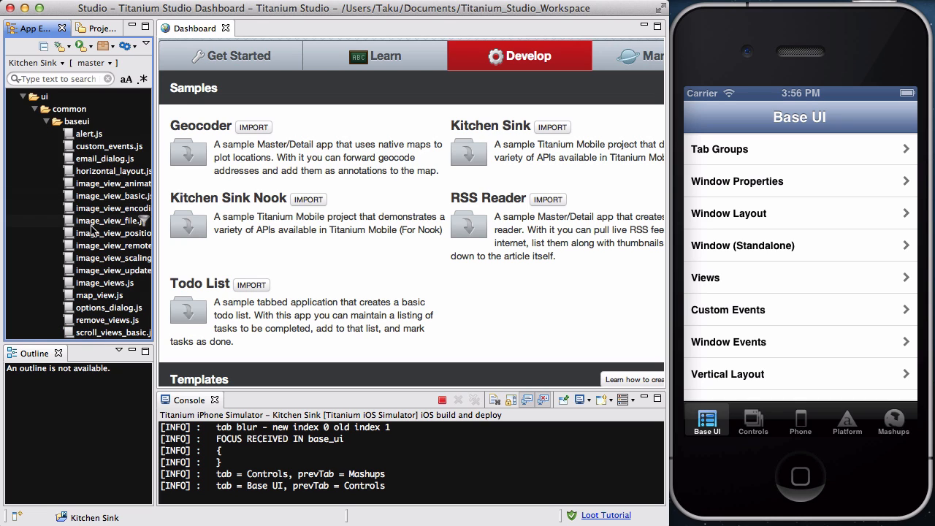
{"action": "scroll", "scroll_direction": "down", "scroll_amount": 3}
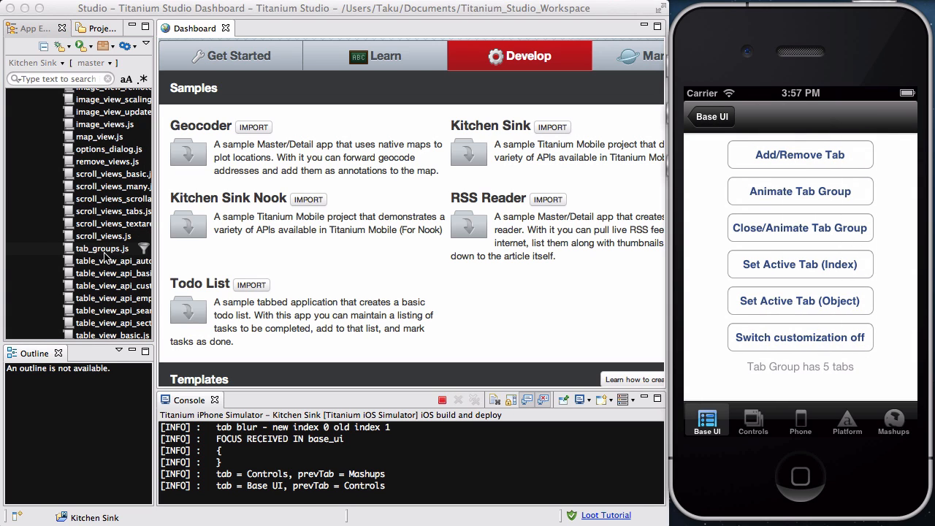
Step: Open tab_groups.js in the editor and read down to the tab group animation listener
{"action": "left_click", "coordinate": [100, 248]}
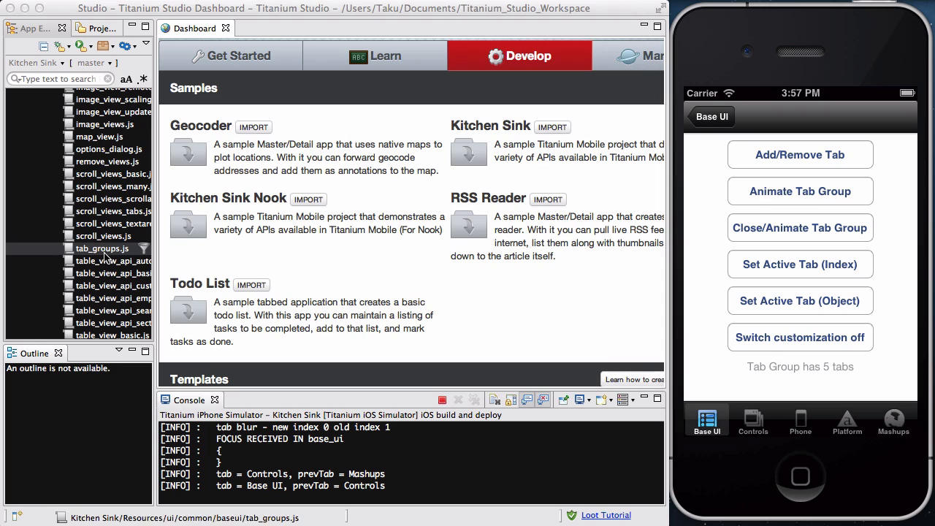
{"action": "double_click", "coordinate": [102, 248]}
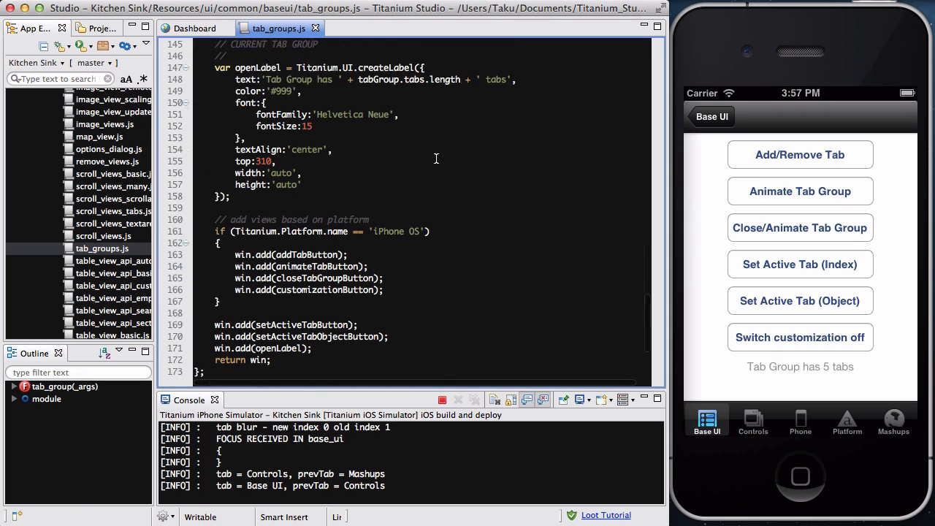
{"action": "scroll", "scroll_direction": "up", "scroll_amount": 3}
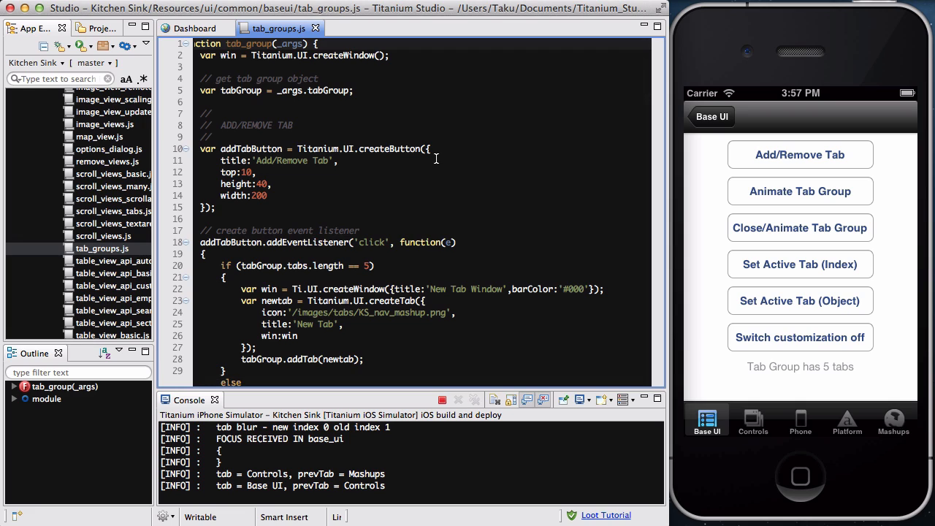
{"action": "mouse_move", "coordinate": [372, 123]}
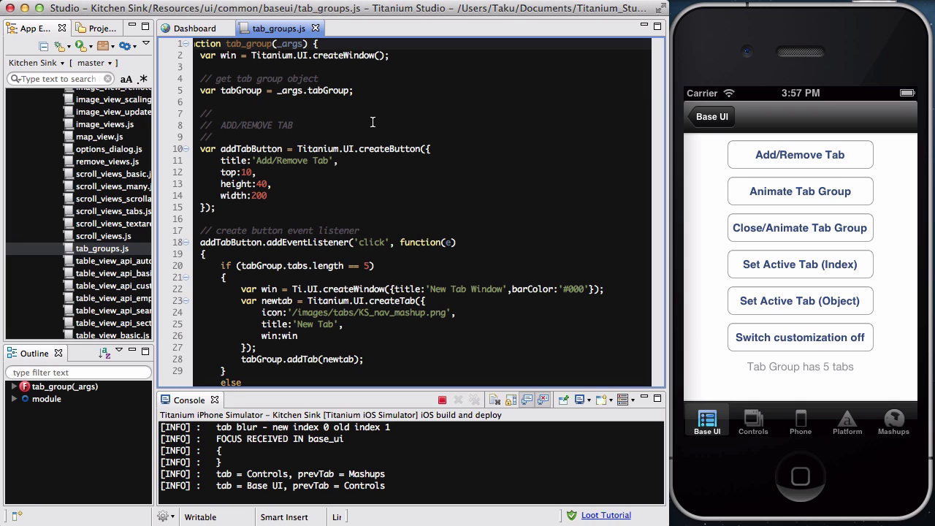
{"action": "mouse_move", "coordinate": [213, 71]}
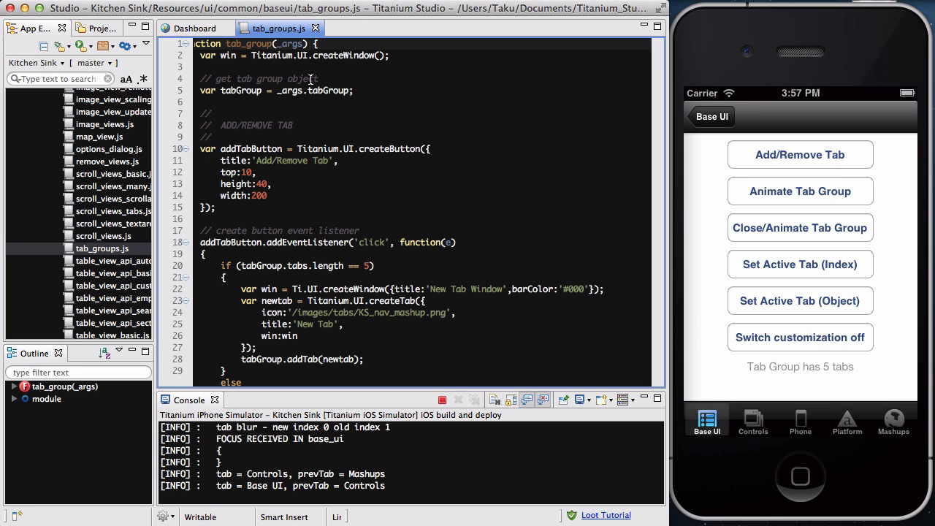
{"action": "mouse_move", "coordinate": [222, 132]}
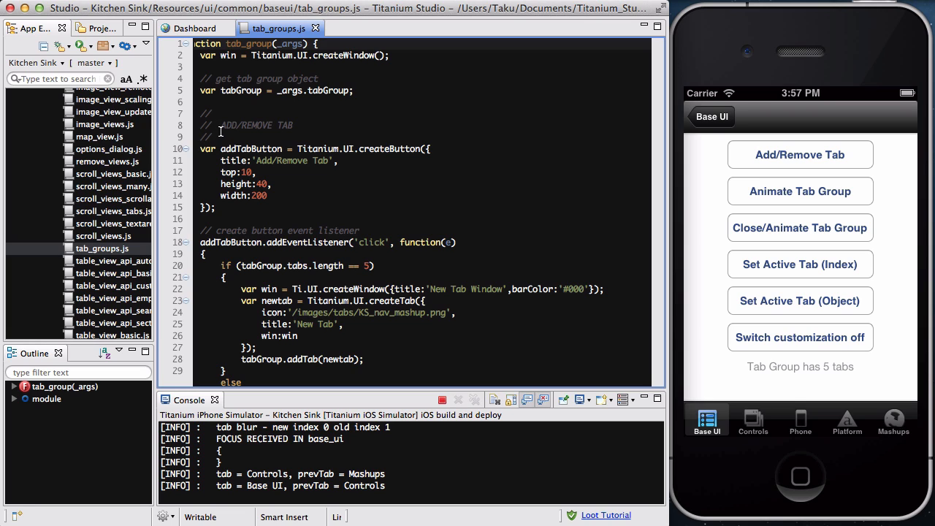
{"action": "mouse_move", "coordinate": [223, 126]}
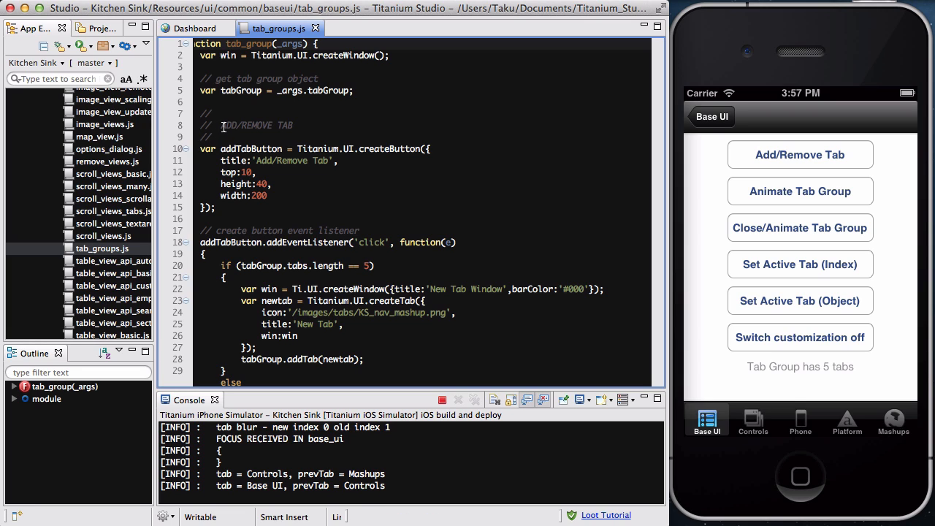
{"action": "mouse_move", "coordinate": [270, 175]}
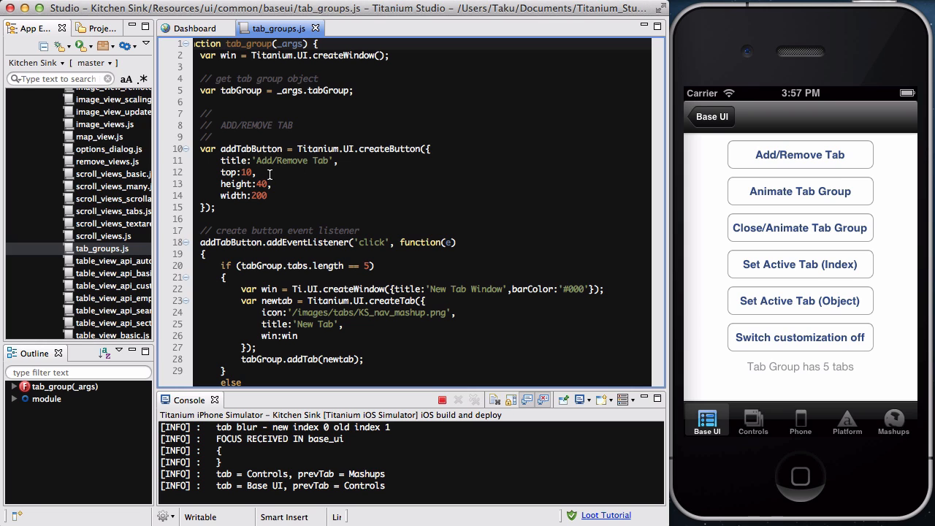
{"action": "scroll", "scroll_direction": "down", "scroll_amount": 3}
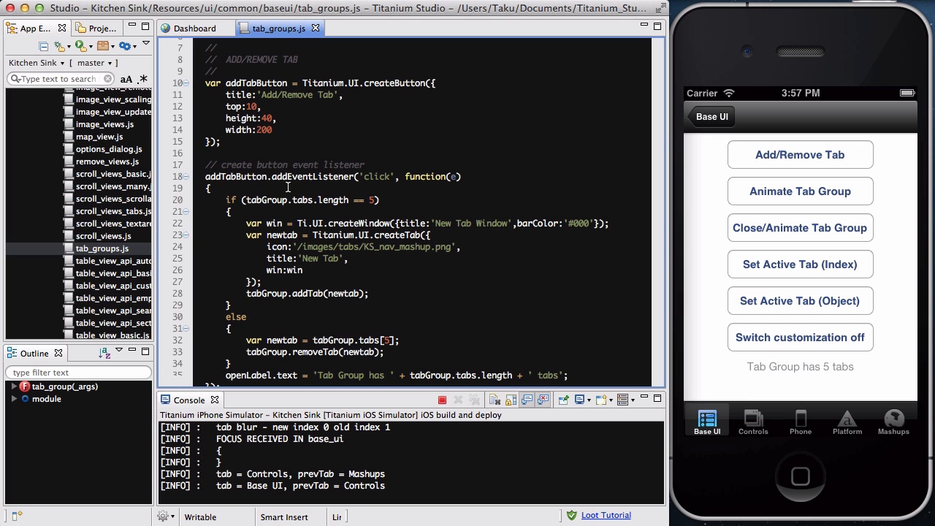
{"action": "scroll", "scroll_direction": "down", "scroll_amount": 3}
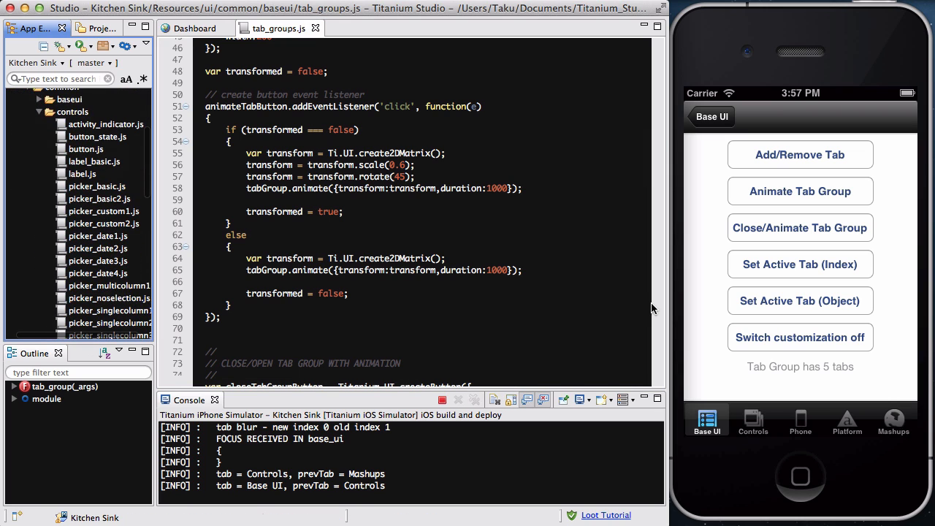
Step: Switch the simulator to the Controls tab and read through button.js in the editor
{"action": "left_click", "coordinate": [754, 421]}
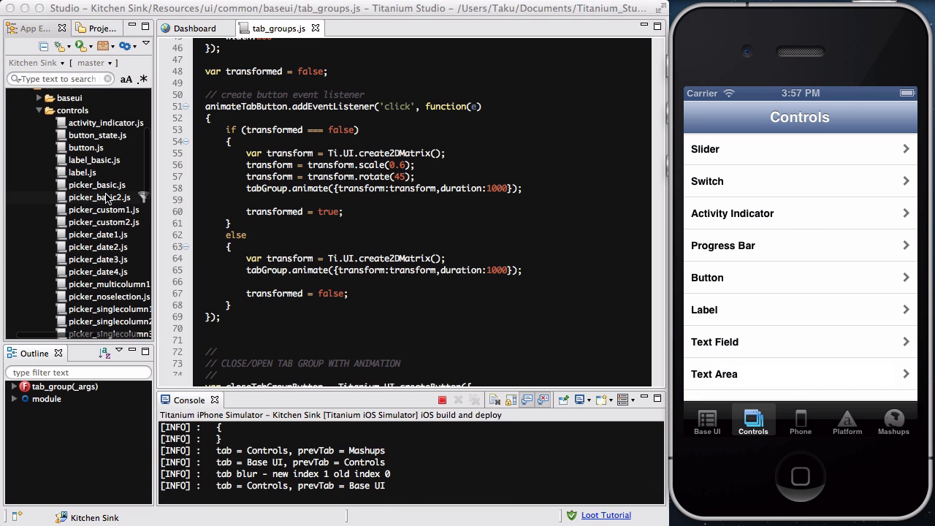
{"action": "left_click", "coordinate": [85, 146]}
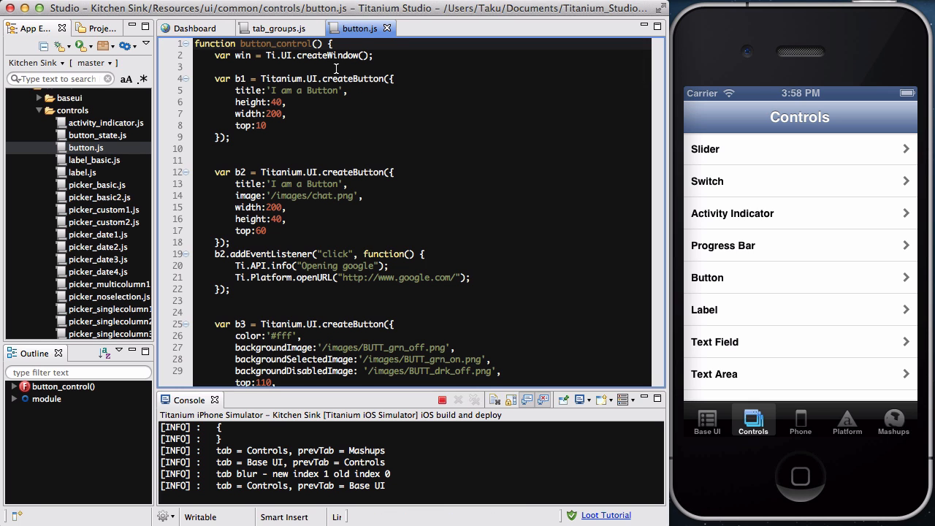
{"action": "scroll", "scroll_direction": "down", "scroll_amount": 3}
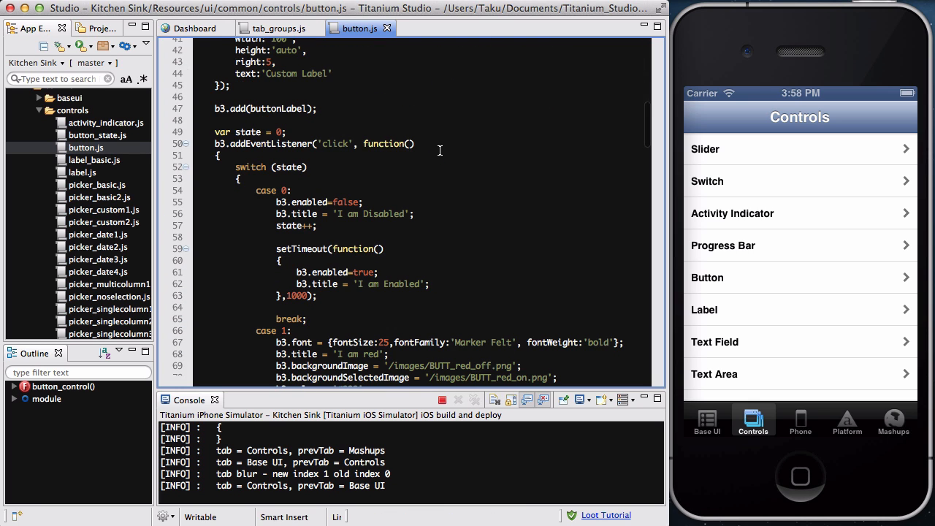
{"action": "scroll", "scroll_direction": "down", "scroll_amount": 3}
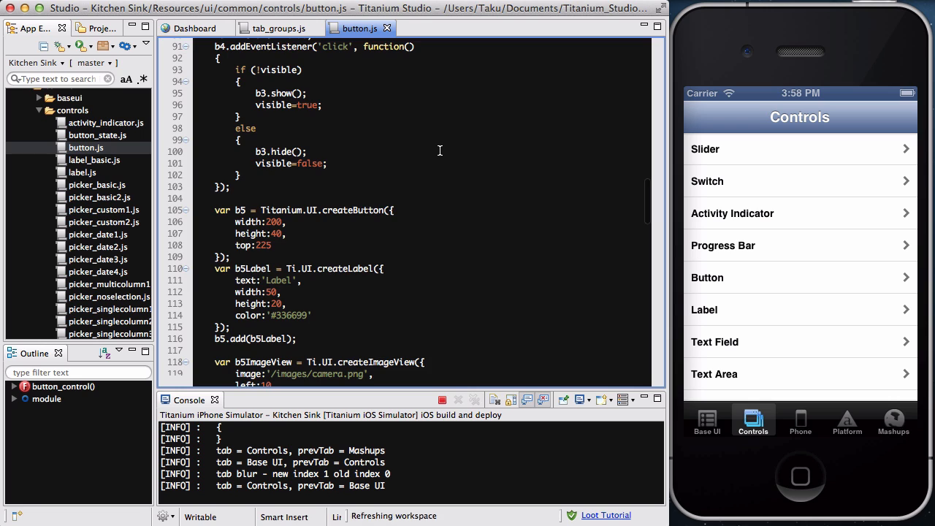
{"action": "scroll", "scroll_direction": "down", "scroll_amount": 3}
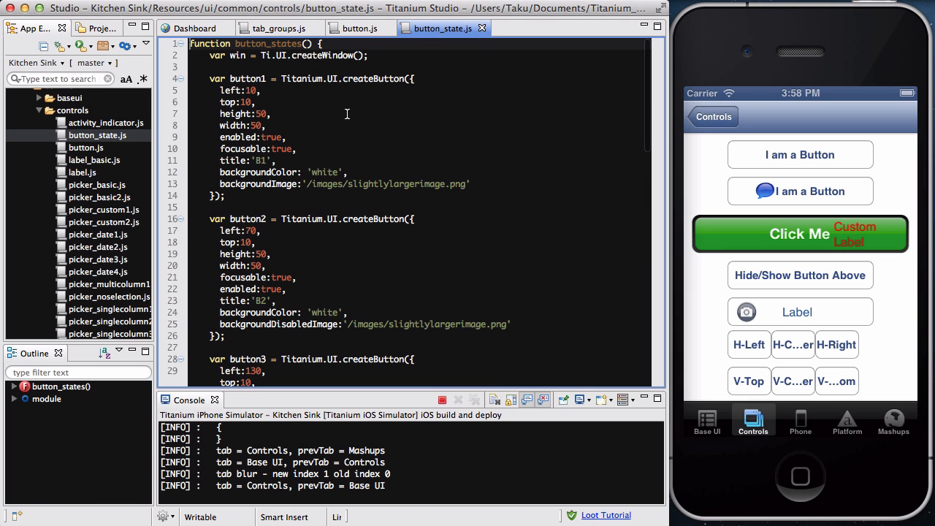
{"action": "mouse_move", "coordinate": [356, 137]}
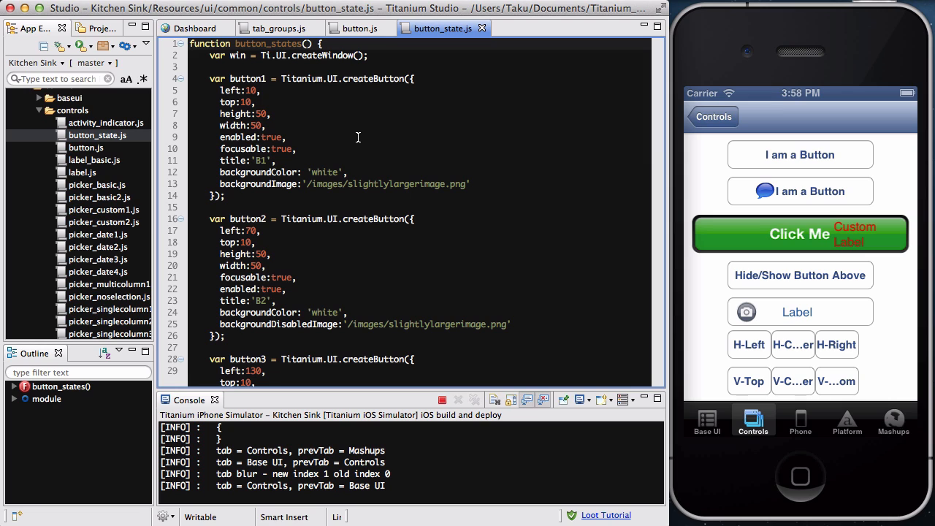
{"action": "mouse_move", "coordinate": [303, 108]}
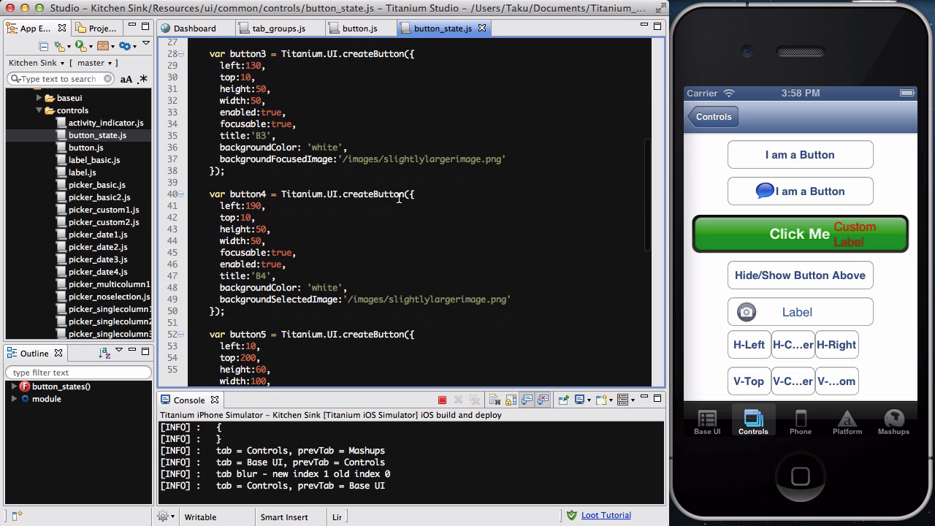
Step: Close button_state.js and scroll button.js to its V-Bottom button and module export
{"action": "scroll", "scroll_direction": "down", "scroll_amount": 3}
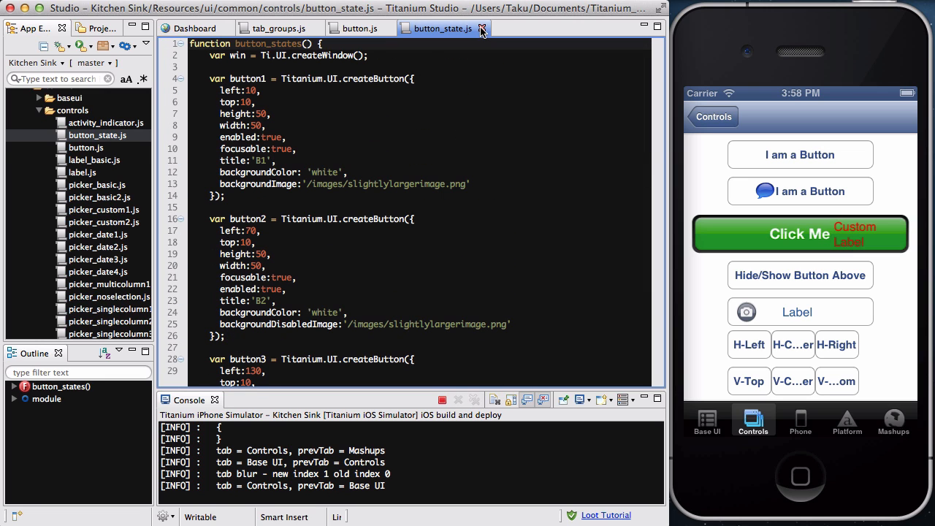
{"action": "left_click", "coordinate": [479, 27]}
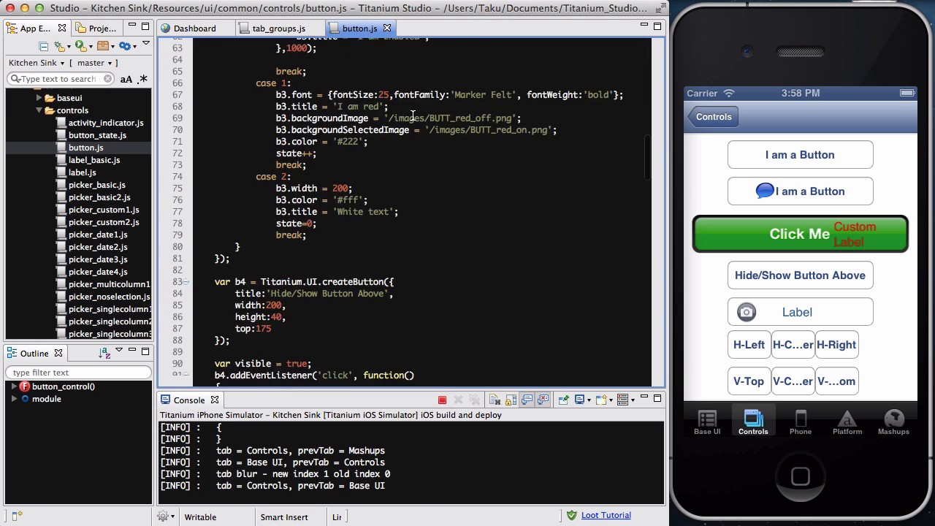
{"action": "scroll", "scroll_direction": "down", "scroll_amount": 3}
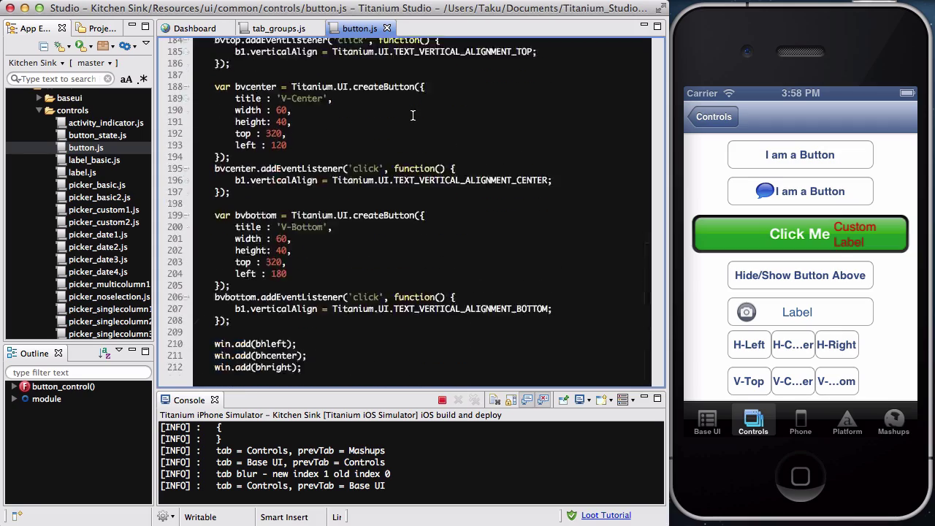
{"action": "scroll", "scroll_direction": "down", "scroll_amount": 3}
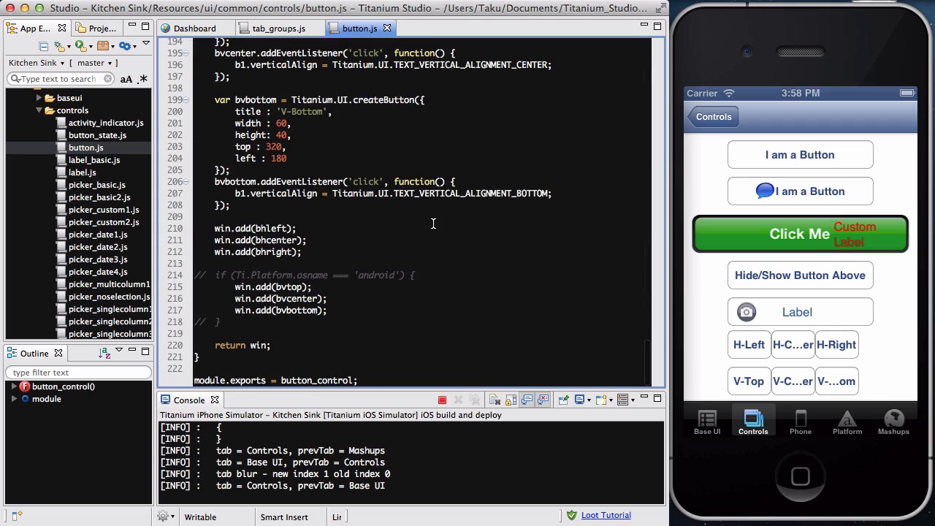